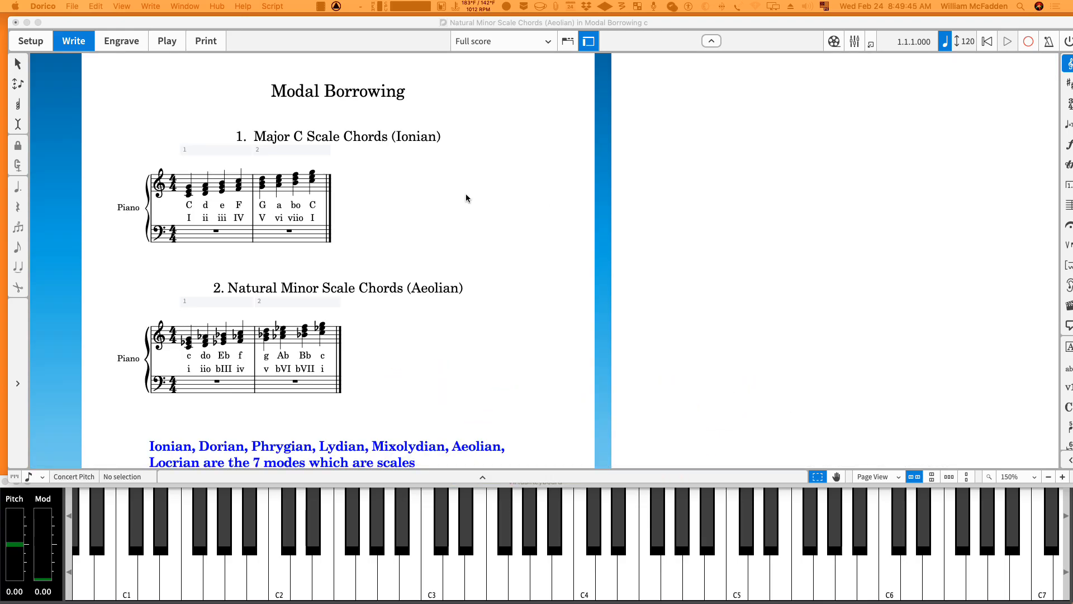
pyautogui.moveTo(474, 202)
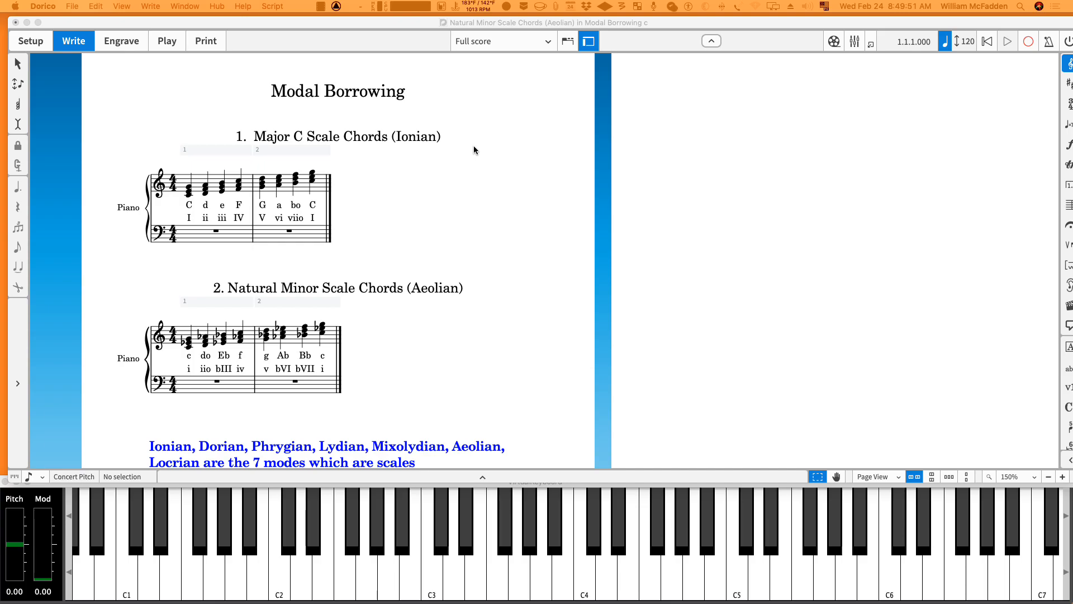
pyautogui.moveTo(266, 140)
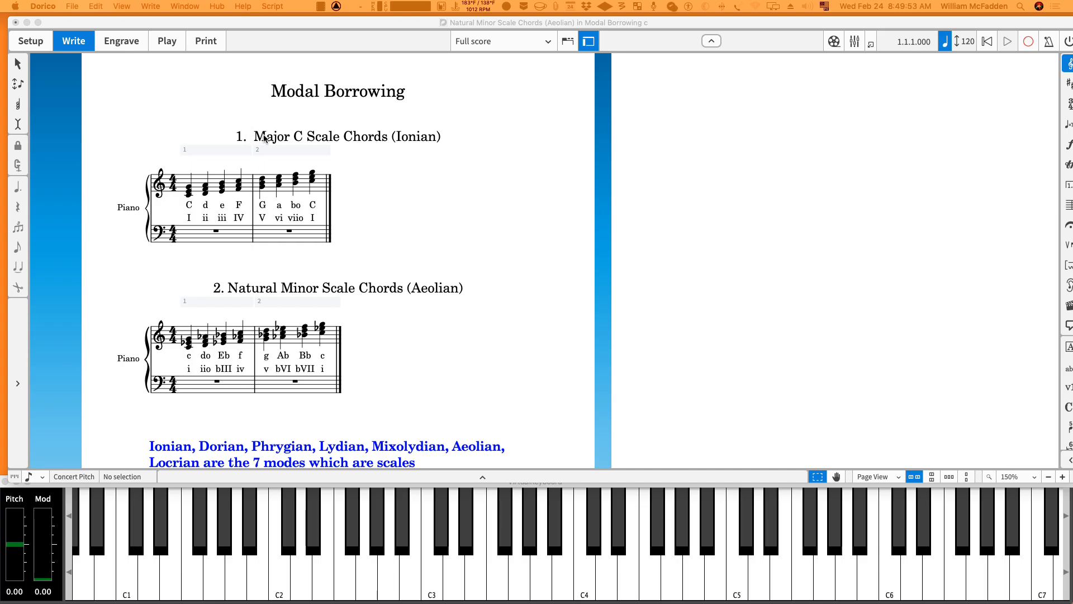
pyautogui.moveTo(463, 239)
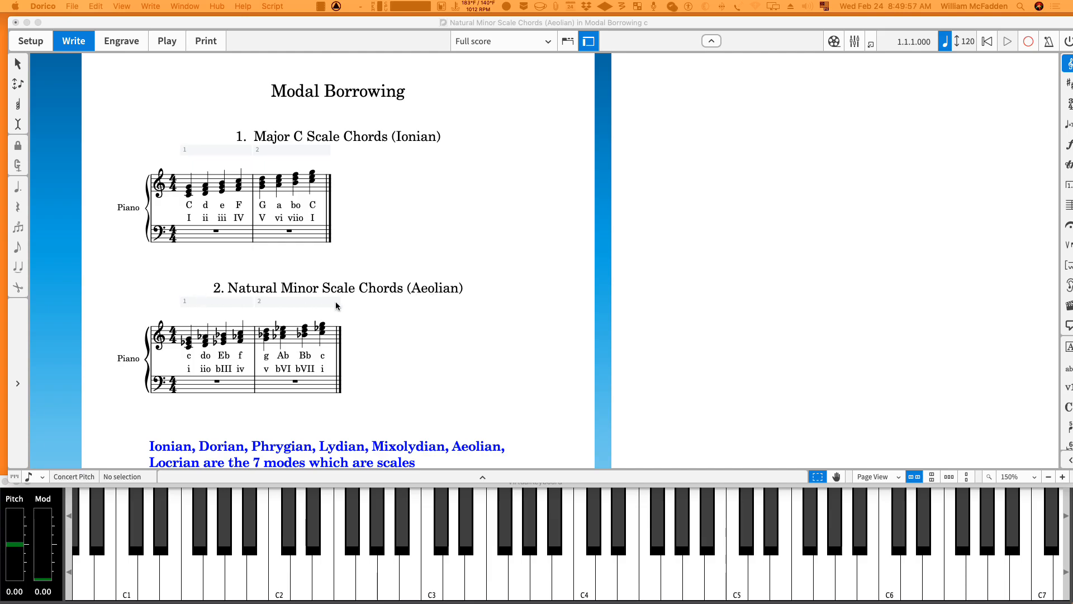
pyautogui.moveTo(445, 293)
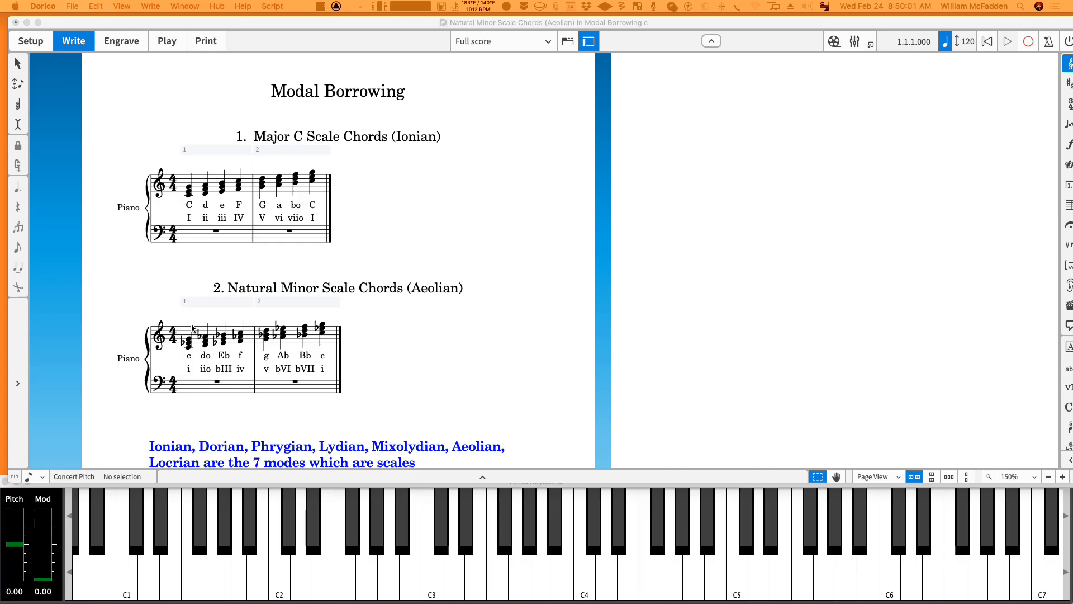
pyautogui.moveTo(445, 235)
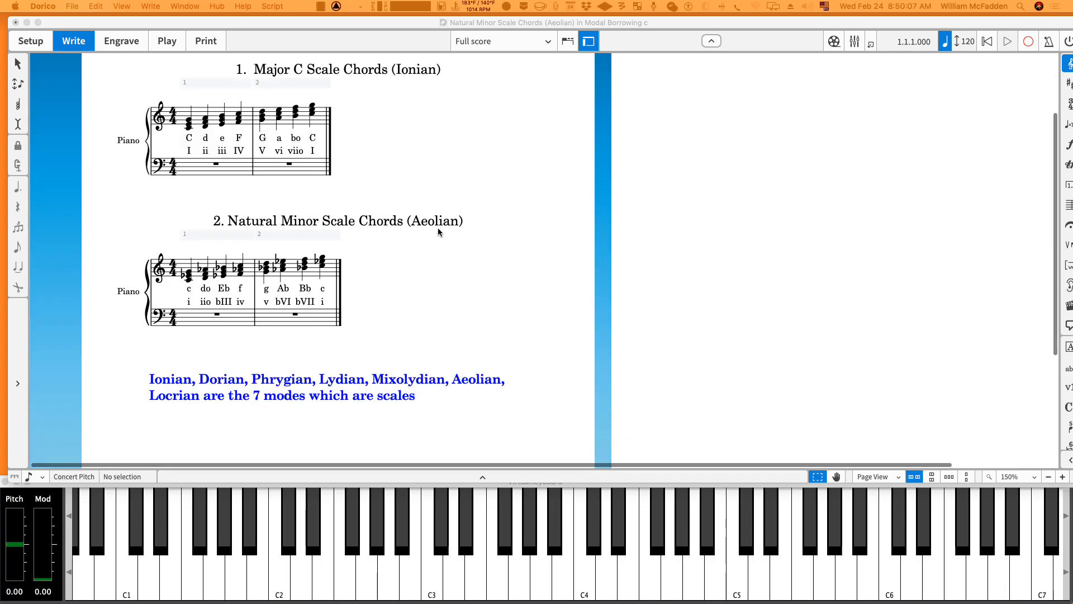
pyautogui.moveTo(339, 229)
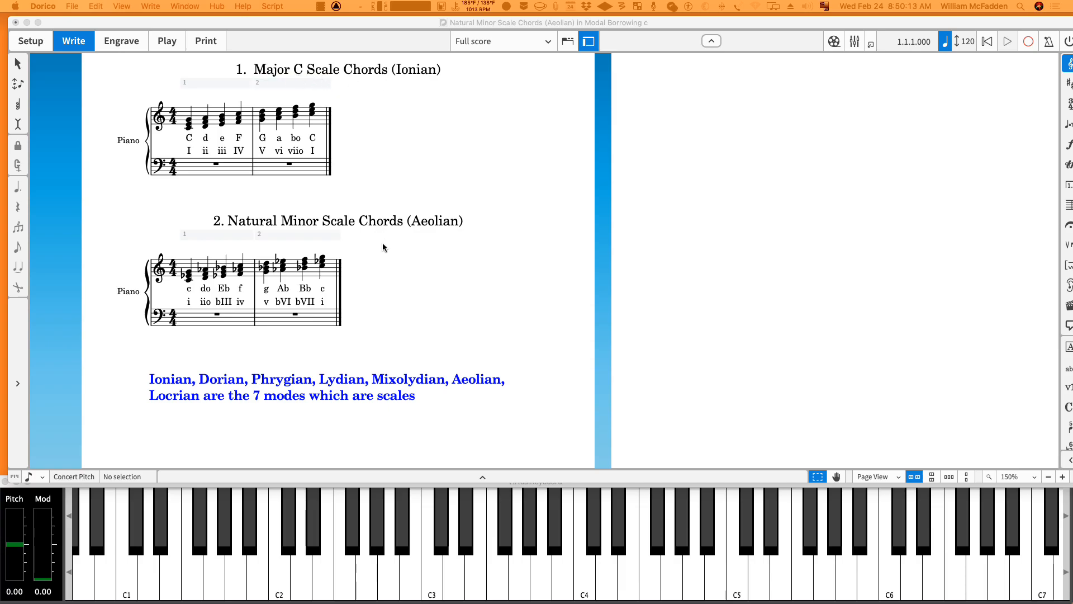
pyautogui.moveTo(381, 227)
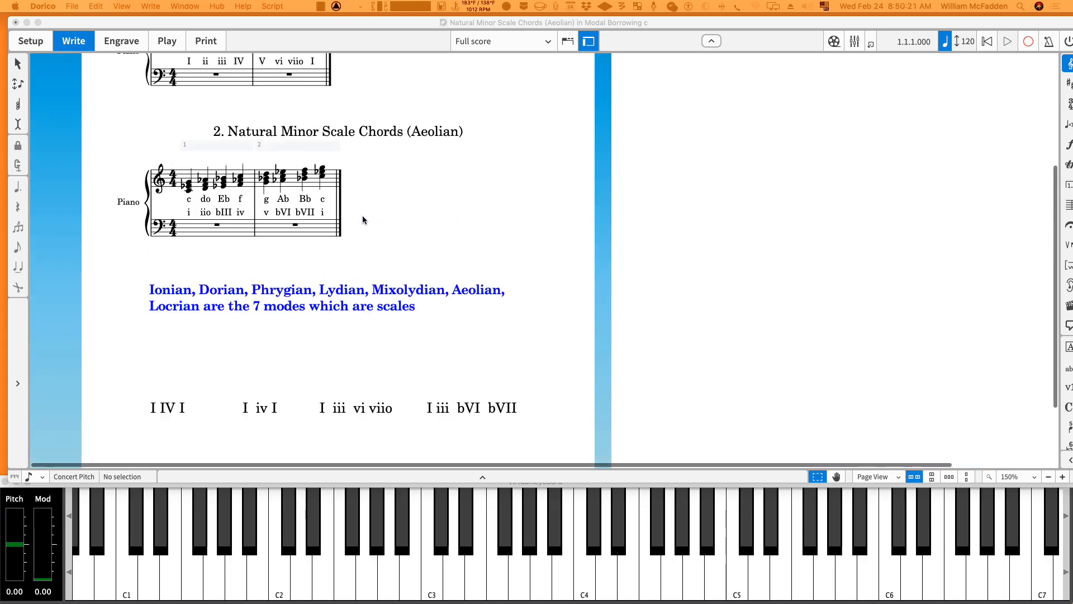
# Bring the Natural Minor Scale Chords (Aeolian) project window to the front, showing the seven modes and progressions.
pyautogui.scroll(3)
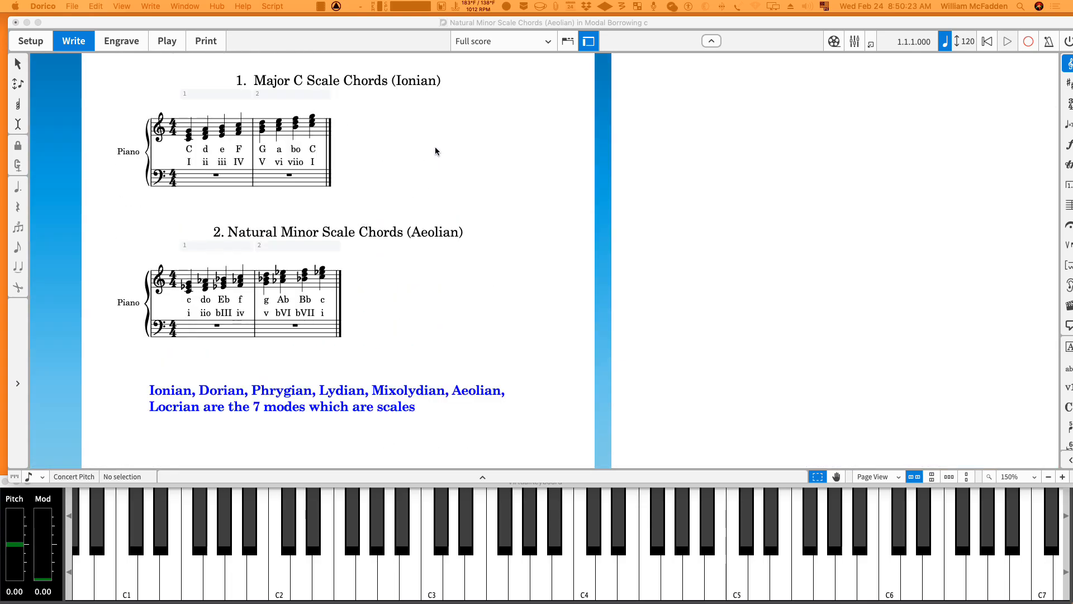
pyautogui.moveTo(288, 173)
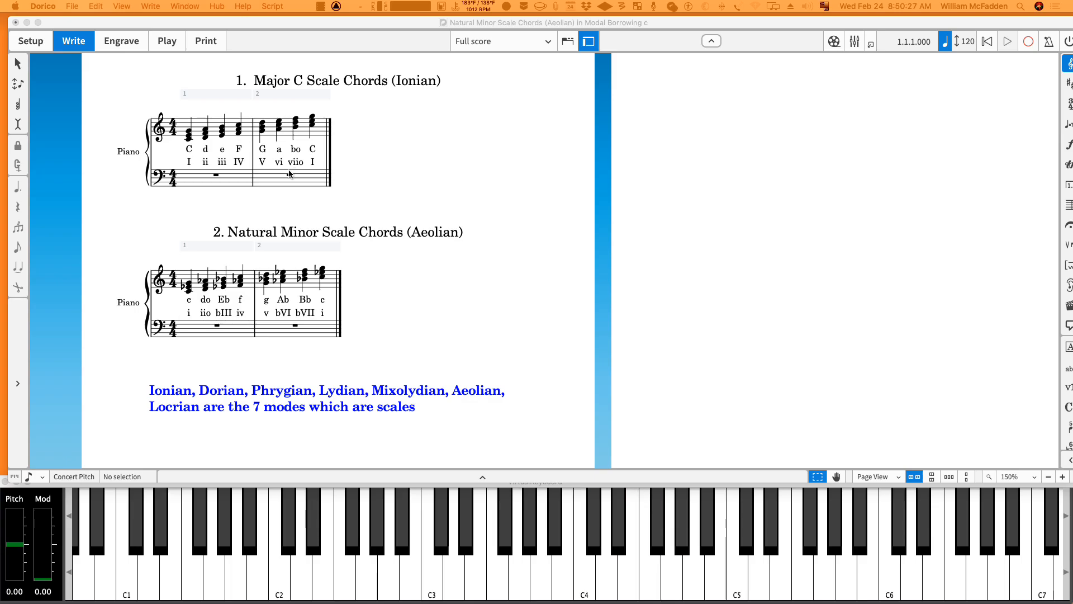
pyautogui.click(628, 541)
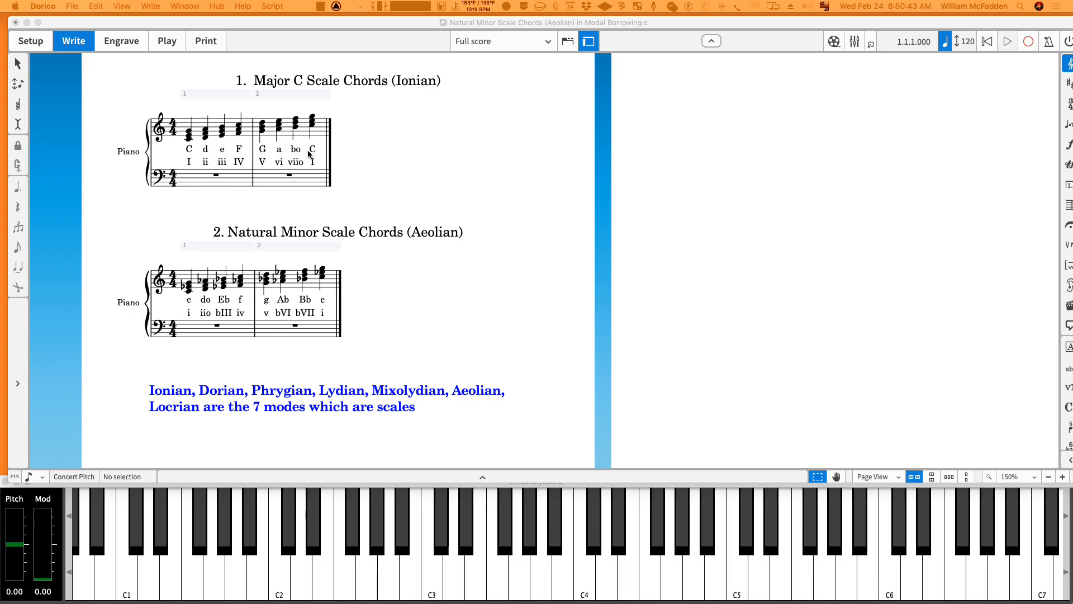
pyautogui.moveTo(226, 167)
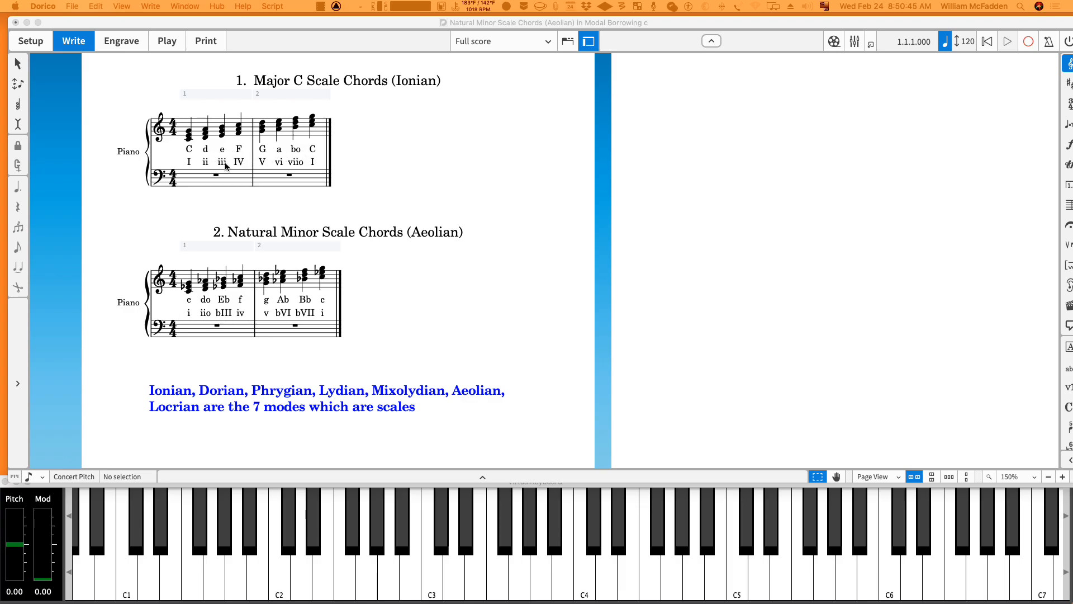
pyautogui.moveTo(194, 152)
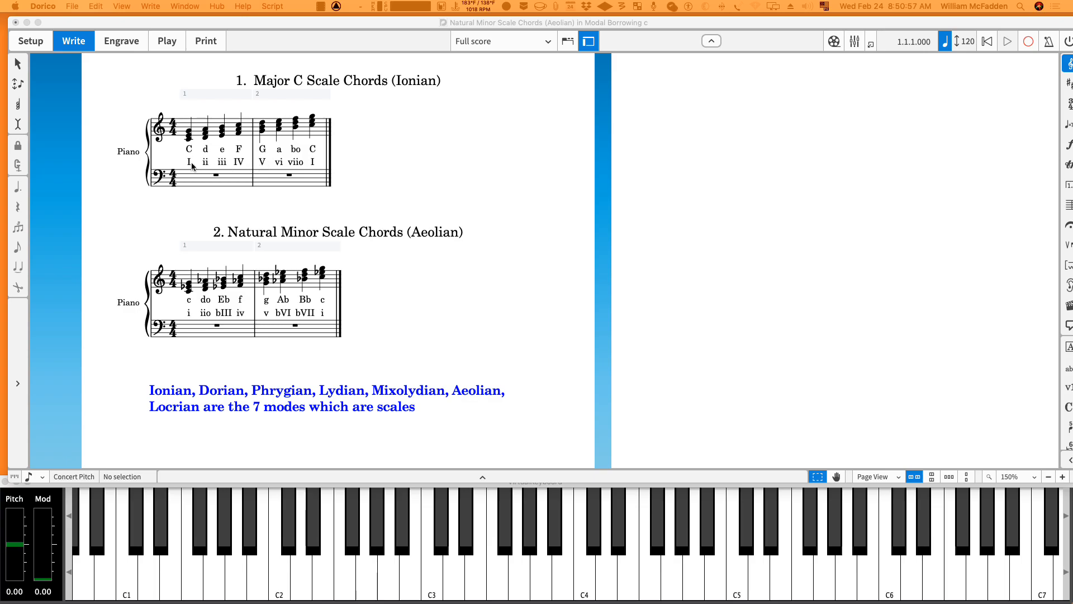
pyautogui.moveTo(212, 225)
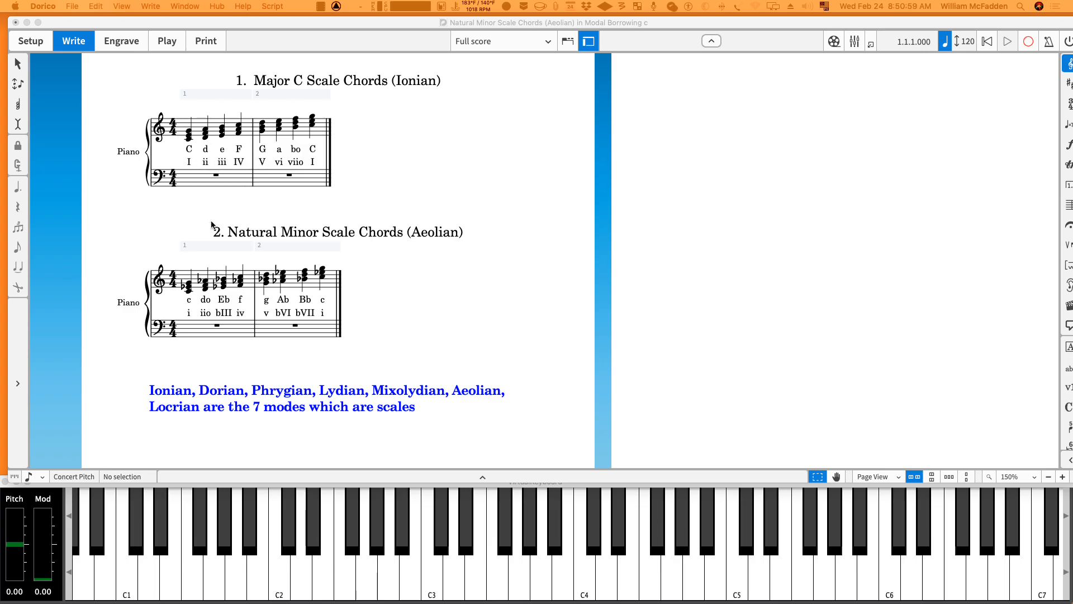
pyautogui.scroll(-3)
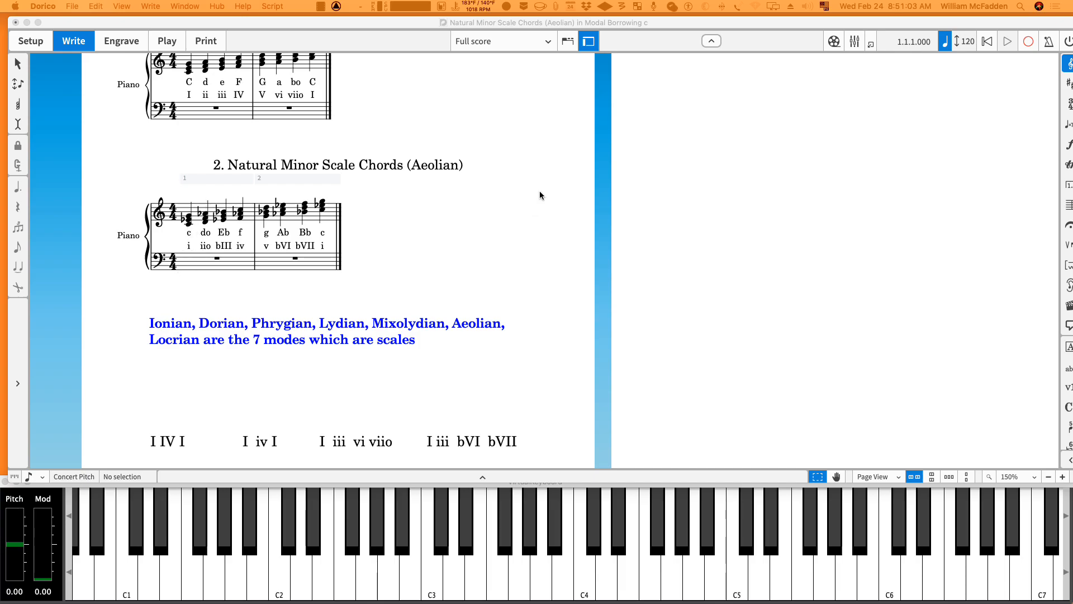
pyautogui.moveTo(203, 282)
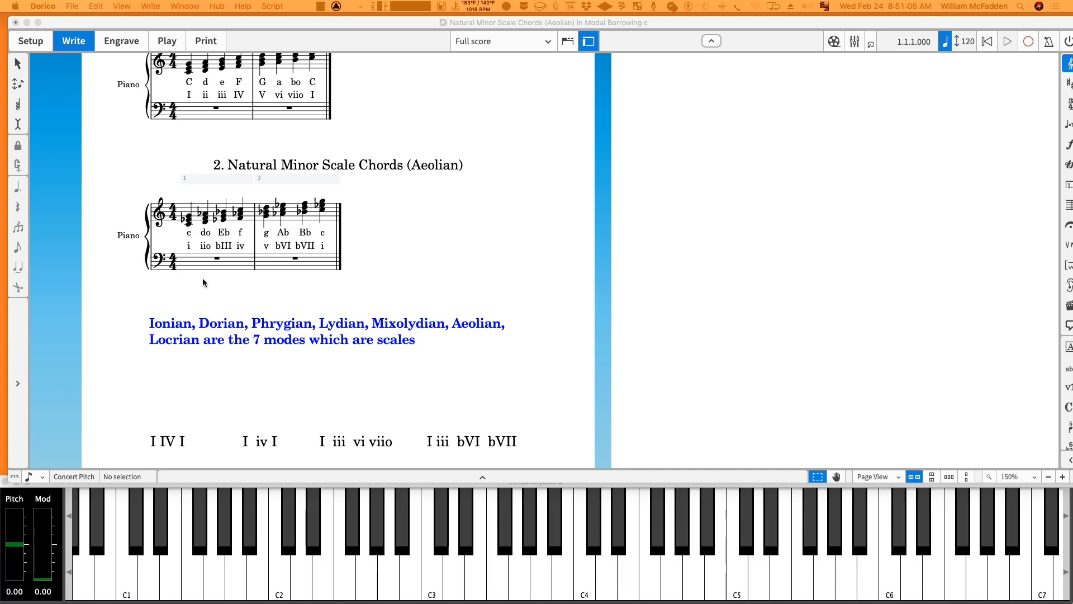
pyautogui.moveTo(191, 274)
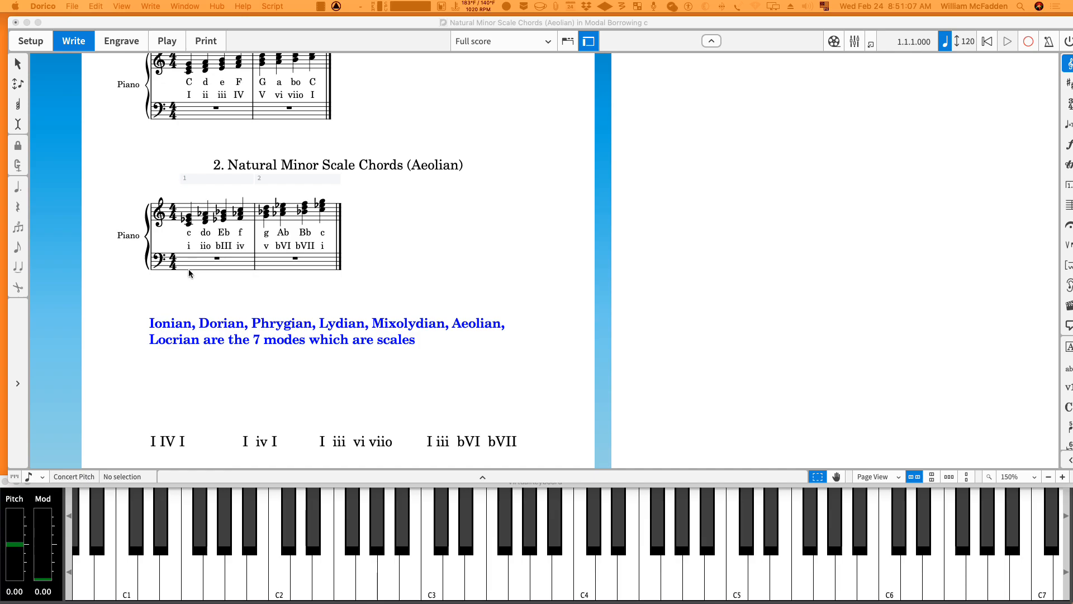
pyautogui.click(617, 520)
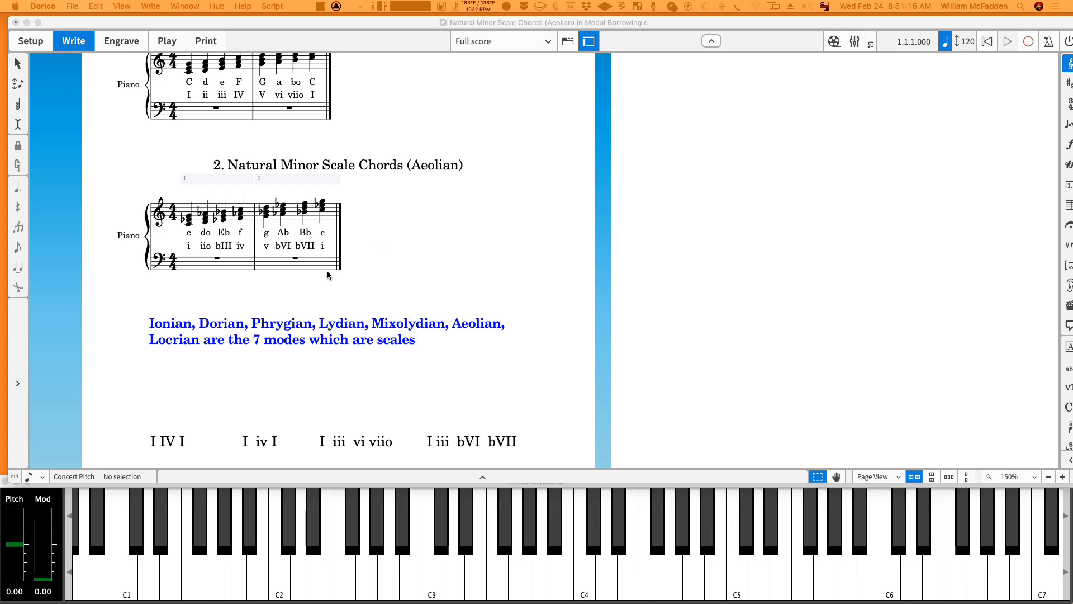
pyautogui.moveTo(184, 295)
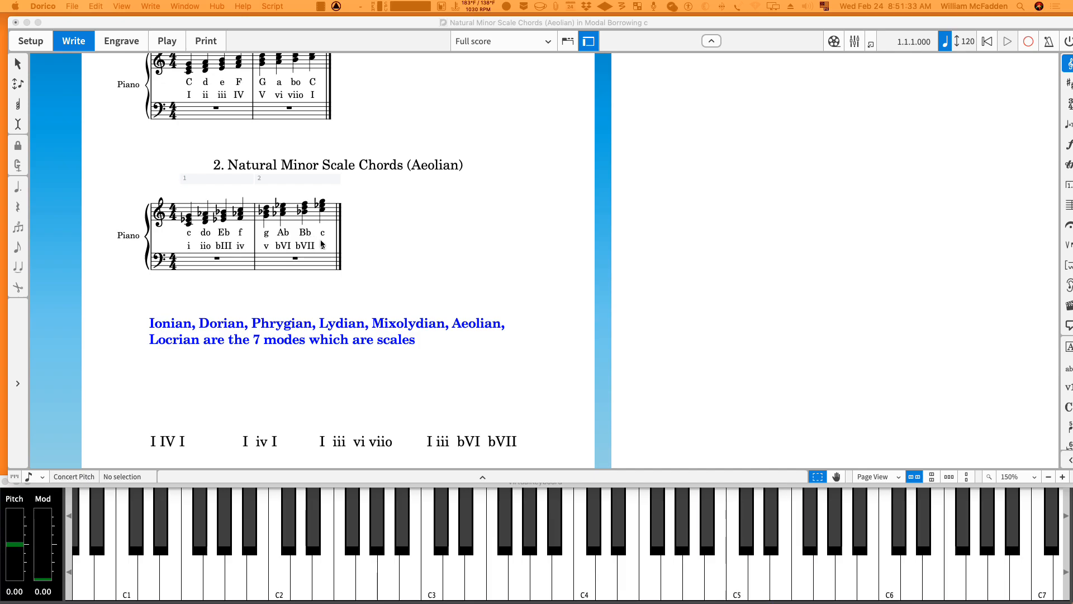
pyautogui.scroll(-3)
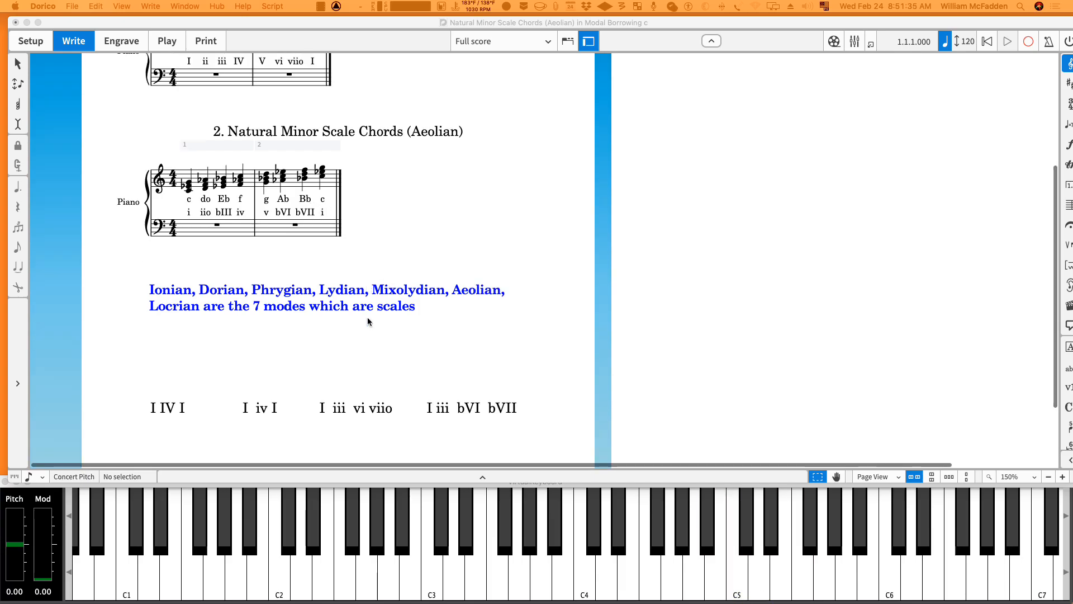
pyautogui.scroll(-3)
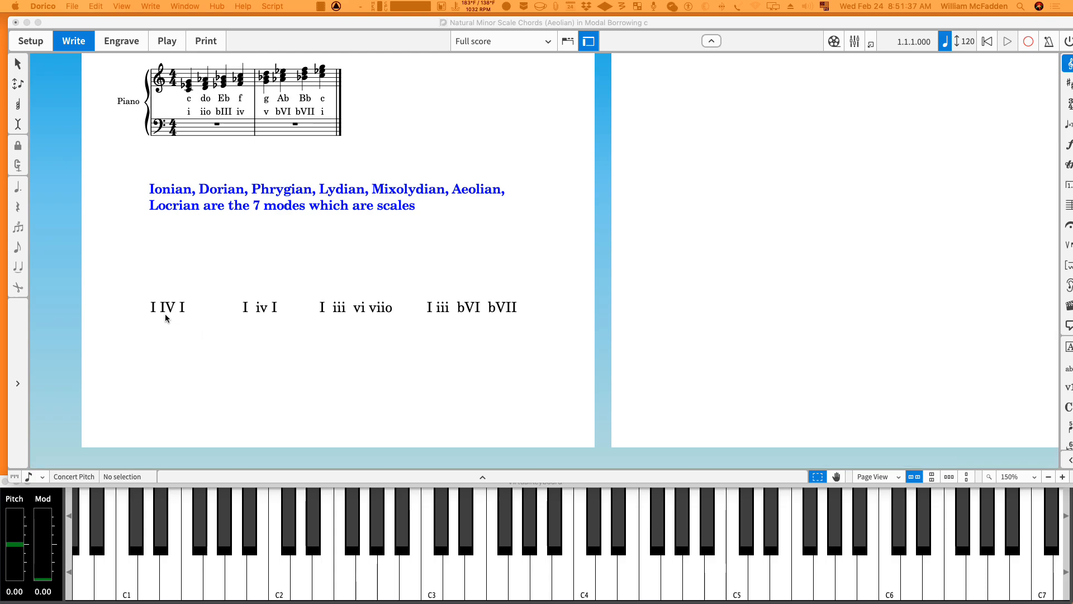
pyautogui.moveTo(149, 316)
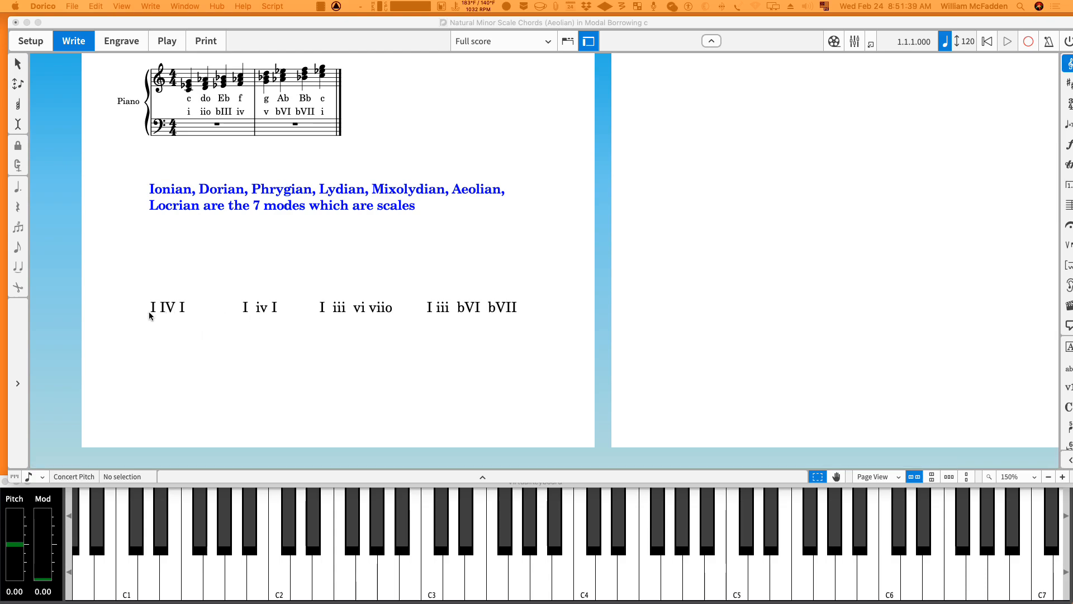
pyautogui.moveTo(183, 321)
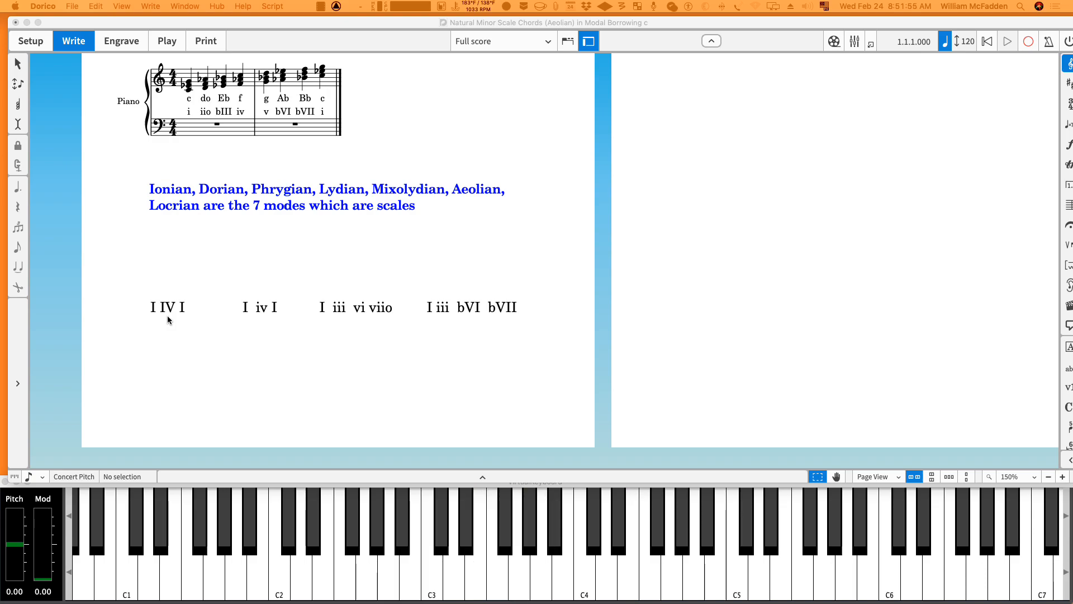
pyautogui.moveTo(261, 317)
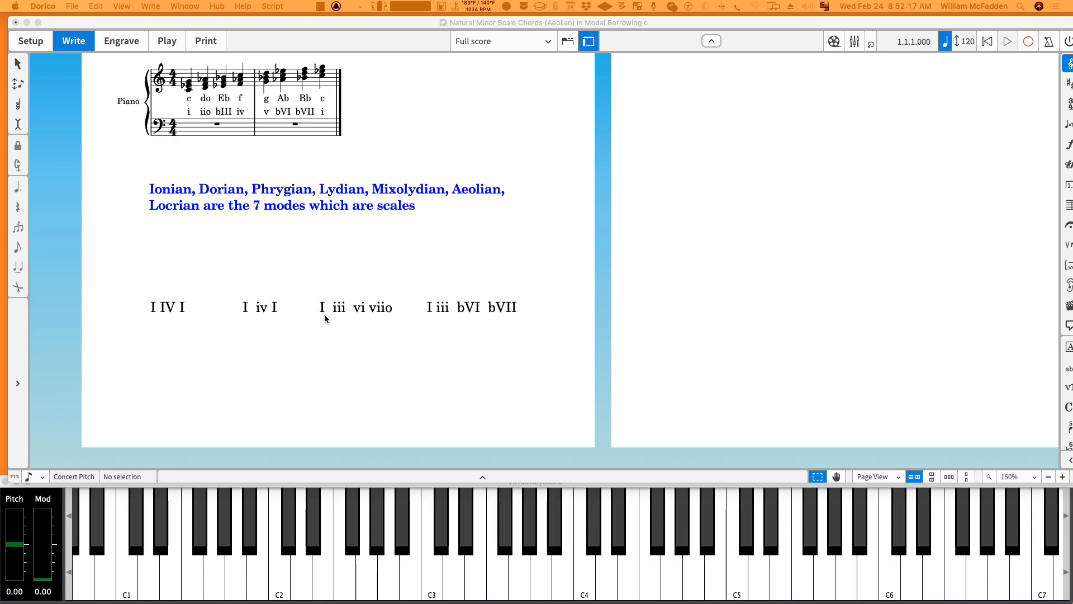
pyautogui.moveTo(336, 317)
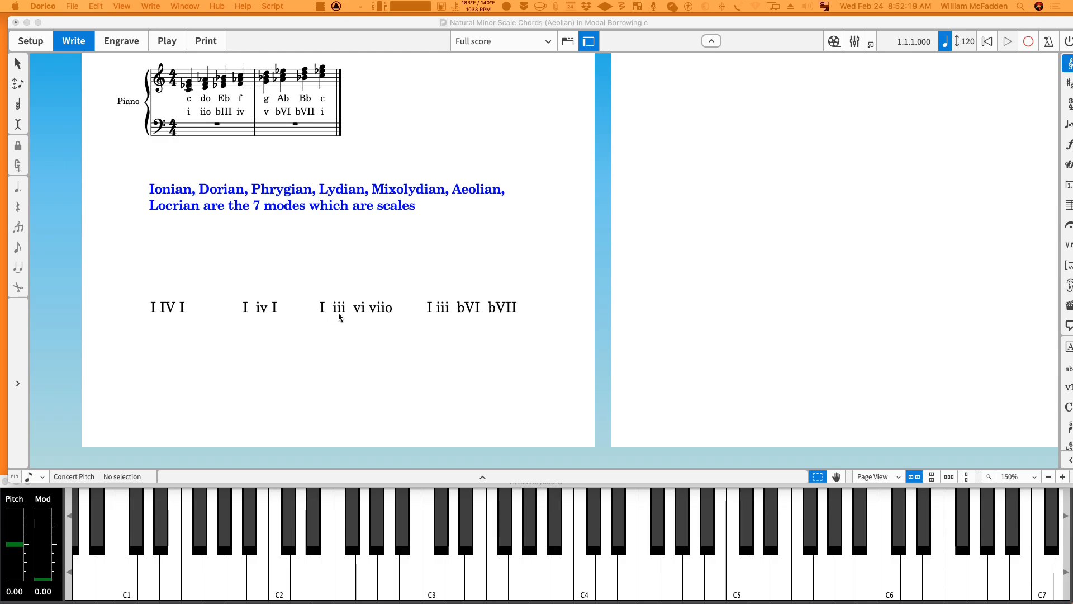
pyautogui.moveTo(381, 322)
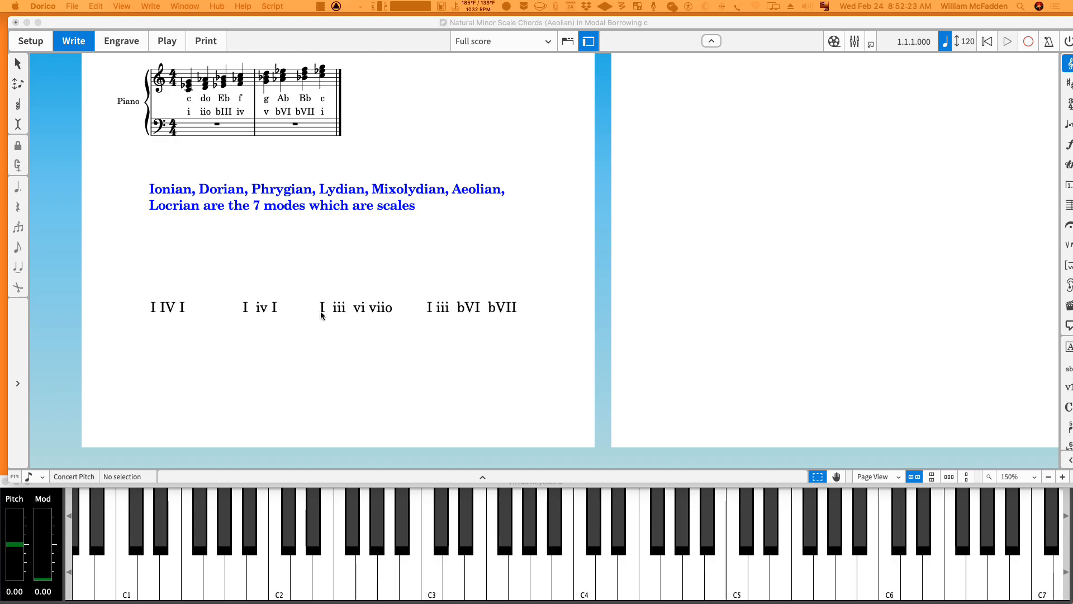
pyautogui.moveTo(335, 325)
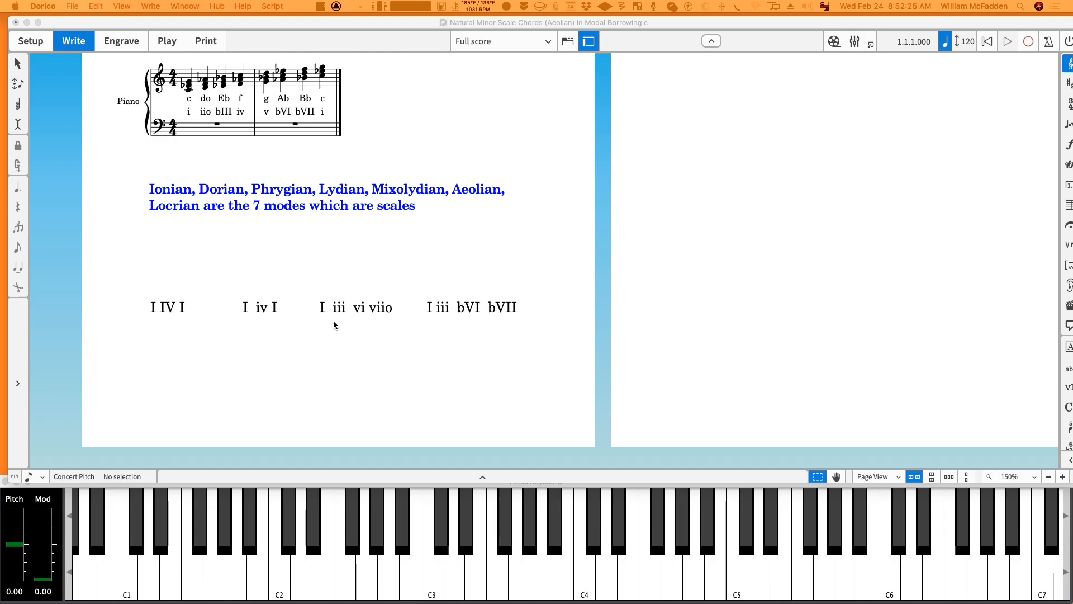
pyautogui.moveTo(338, 329)
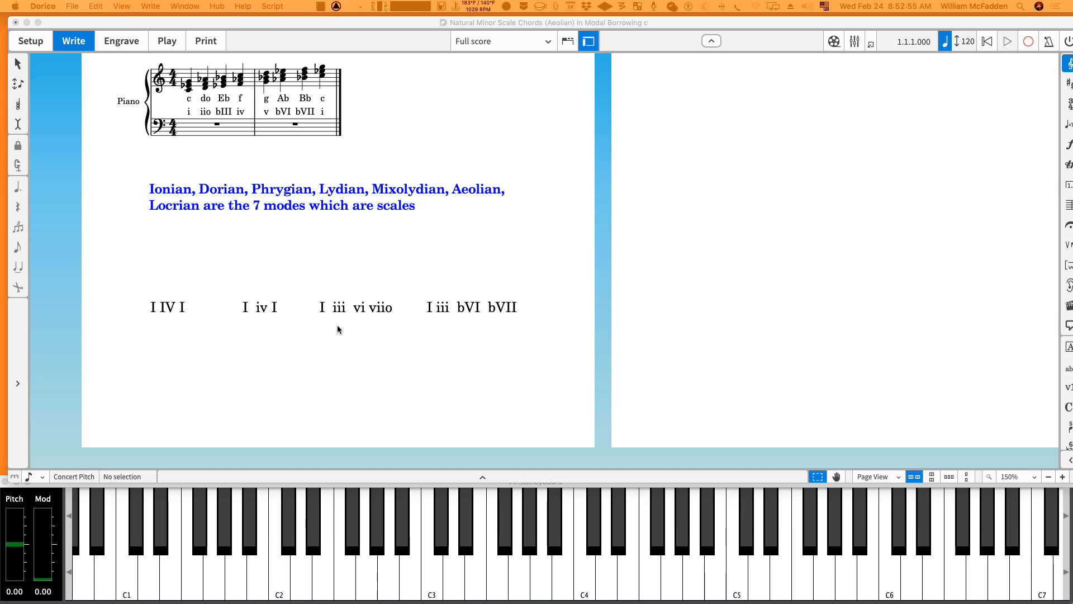
pyautogui.moveTo(345, 317)
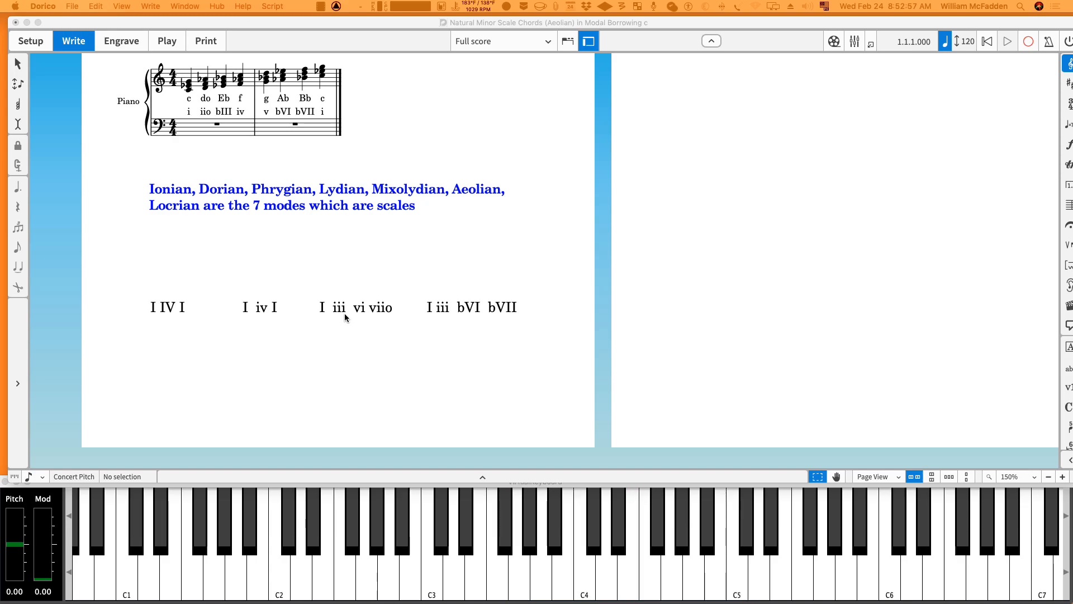
pyautogui.moveTo(385, 319)
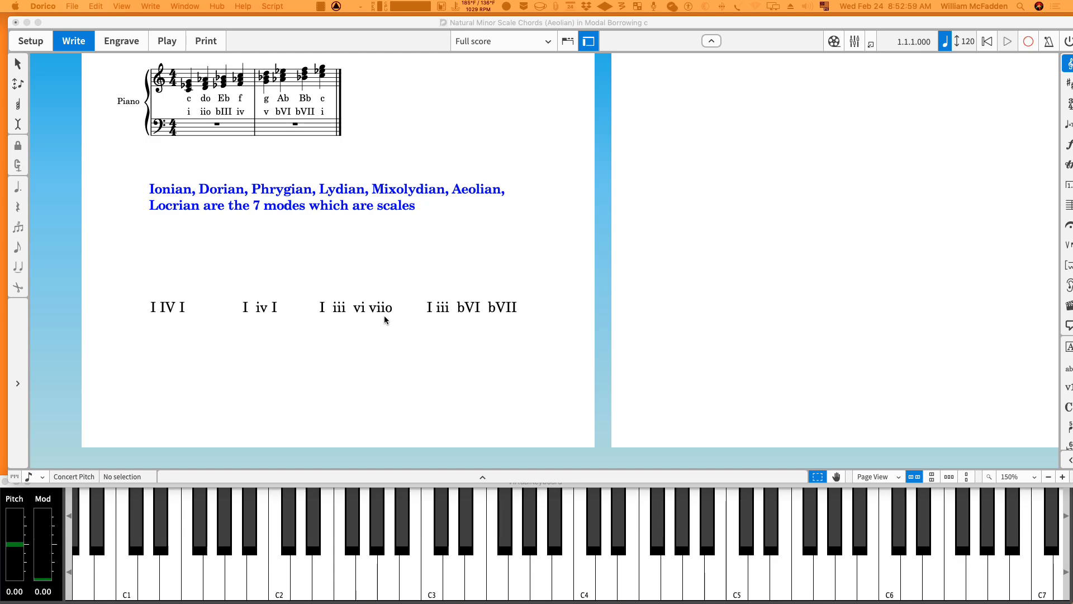
pyautogui.moveTo(374, 317)
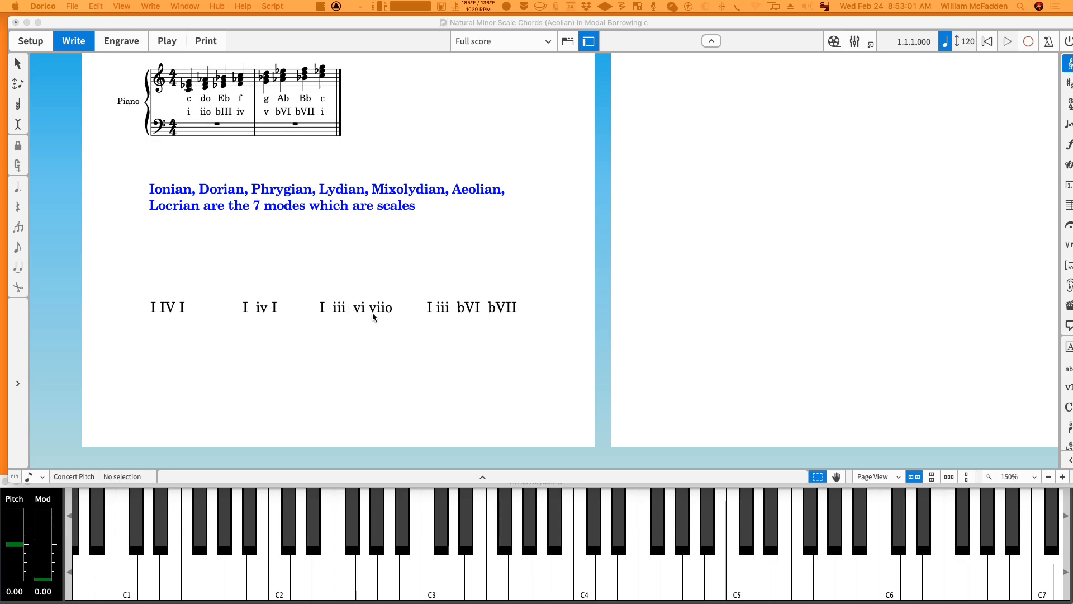
pyautogui.moveTo(457, 315)
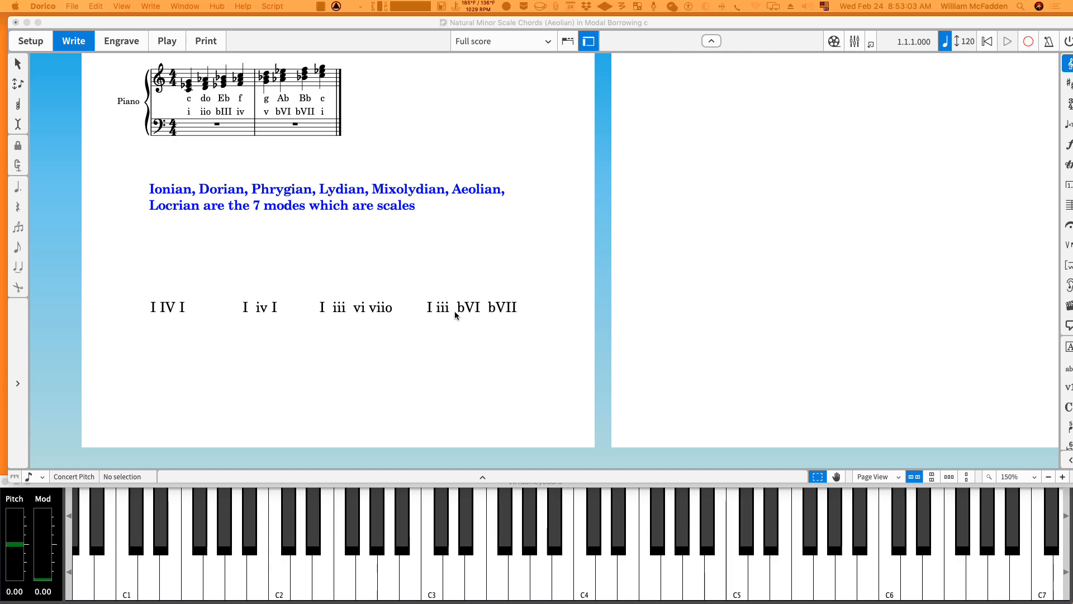
pyautogui.moveTo(469, 317)
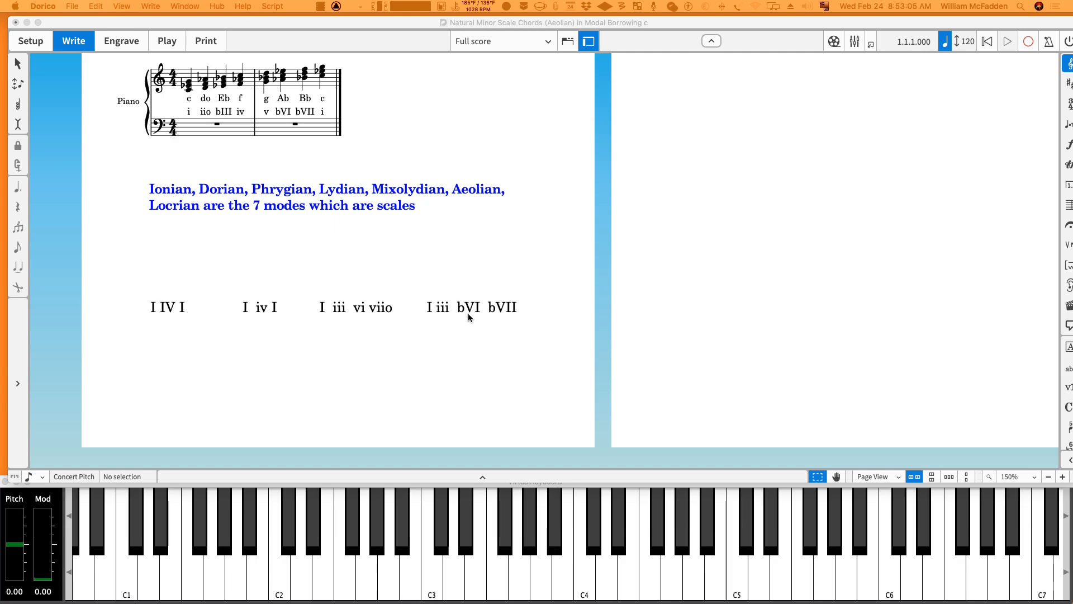
pyautogui.moveTo(495, 342)
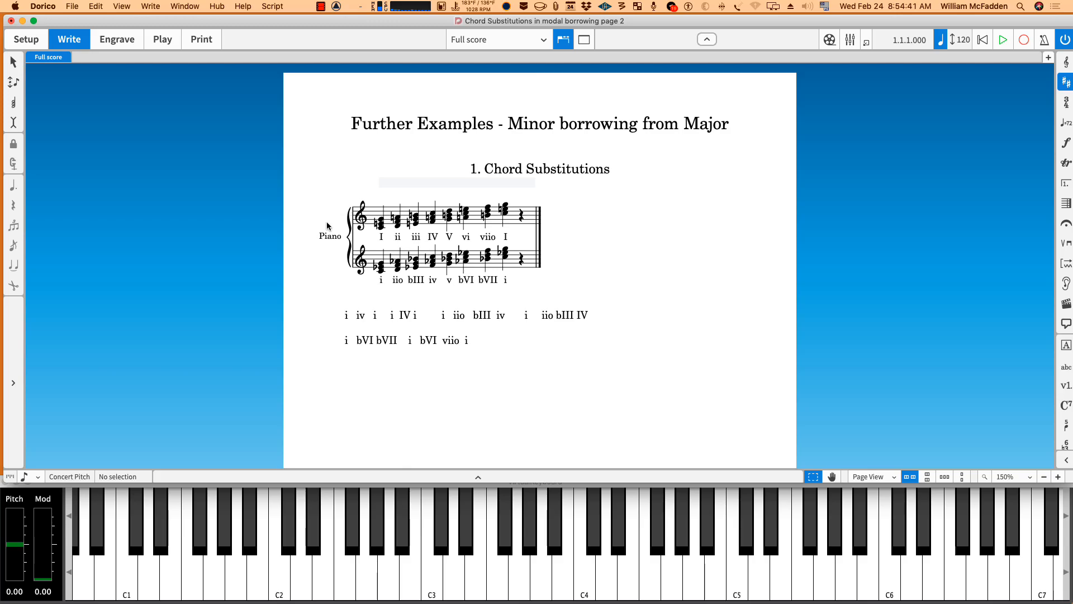
pyautogui.moveTo(314, 303)
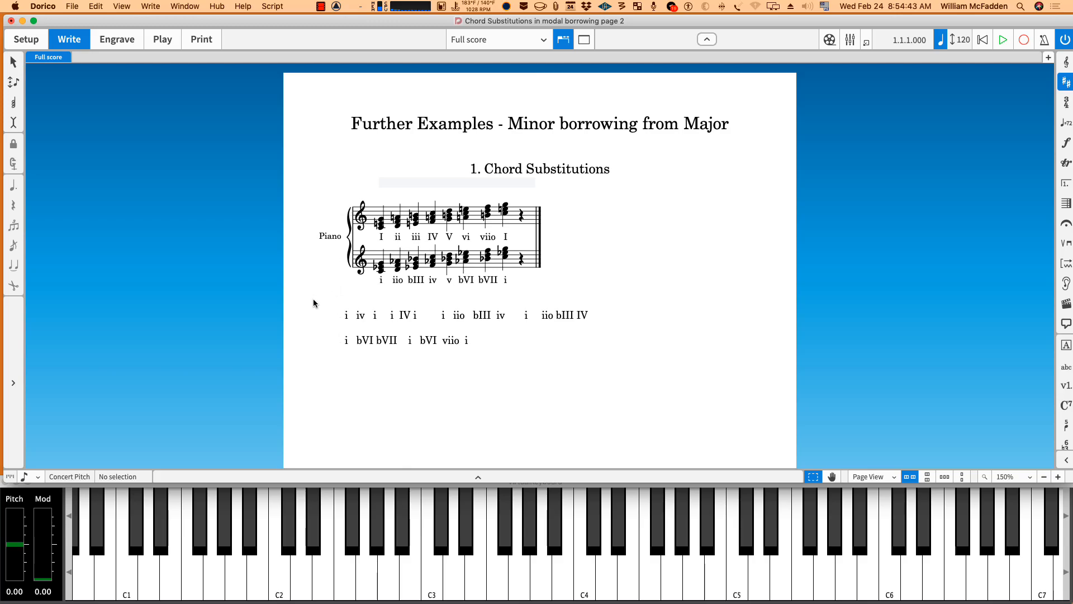
pyautogui.moveTo(311, 303)
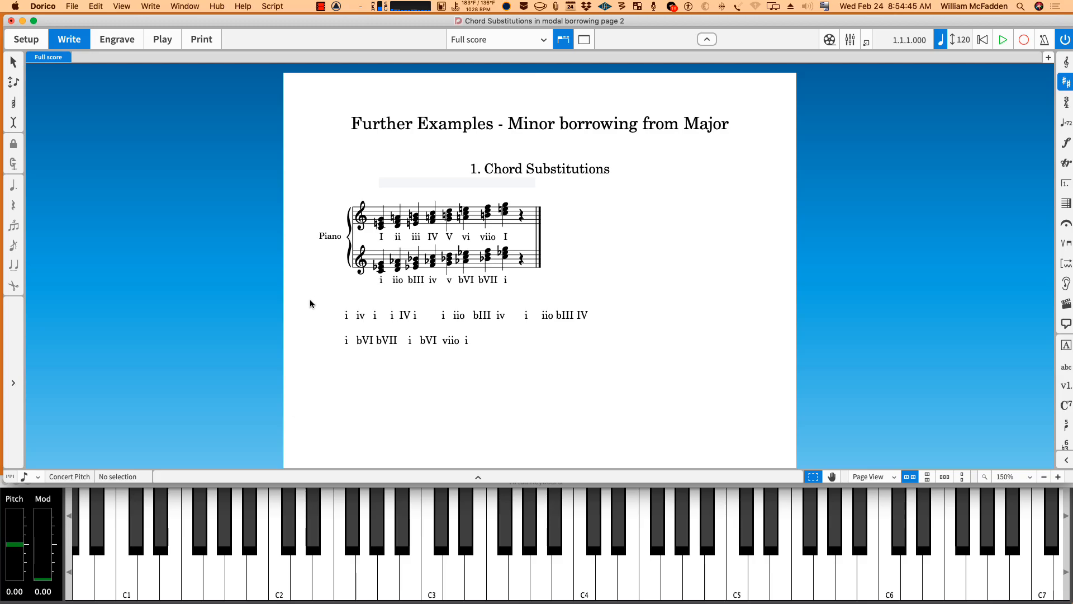
pyautogui.moveTo(324, 320)
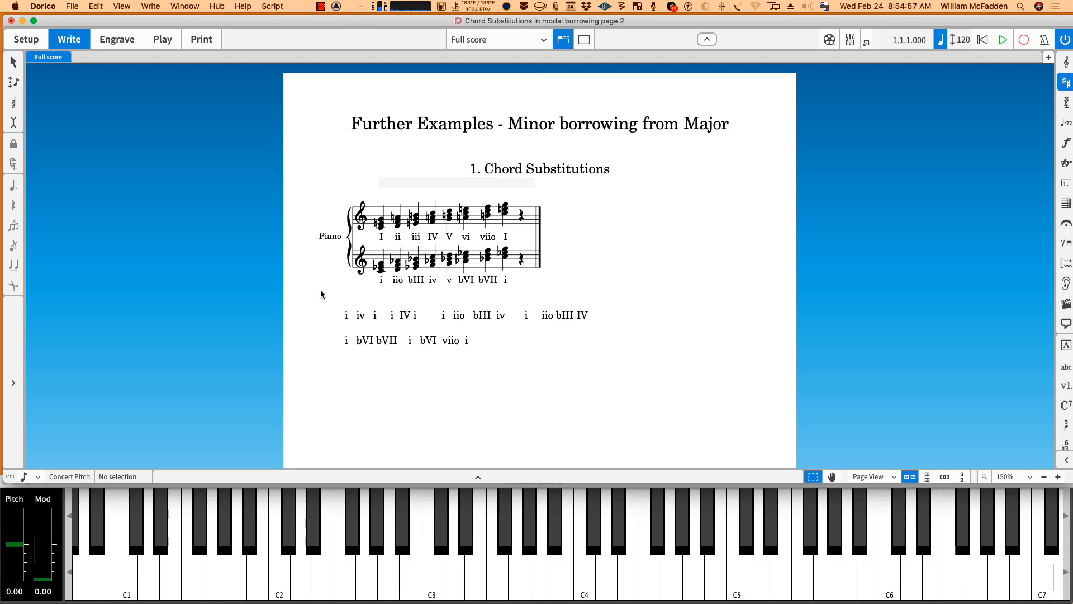
pyautogui.moveTo(354, 324)
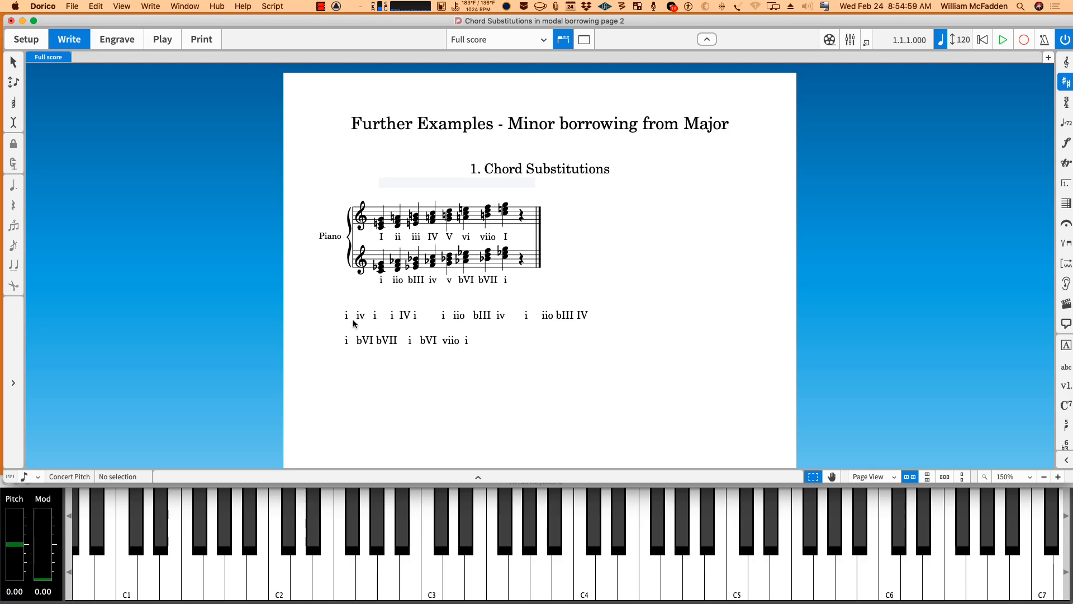
pyautogui.moveTo(346, 293)
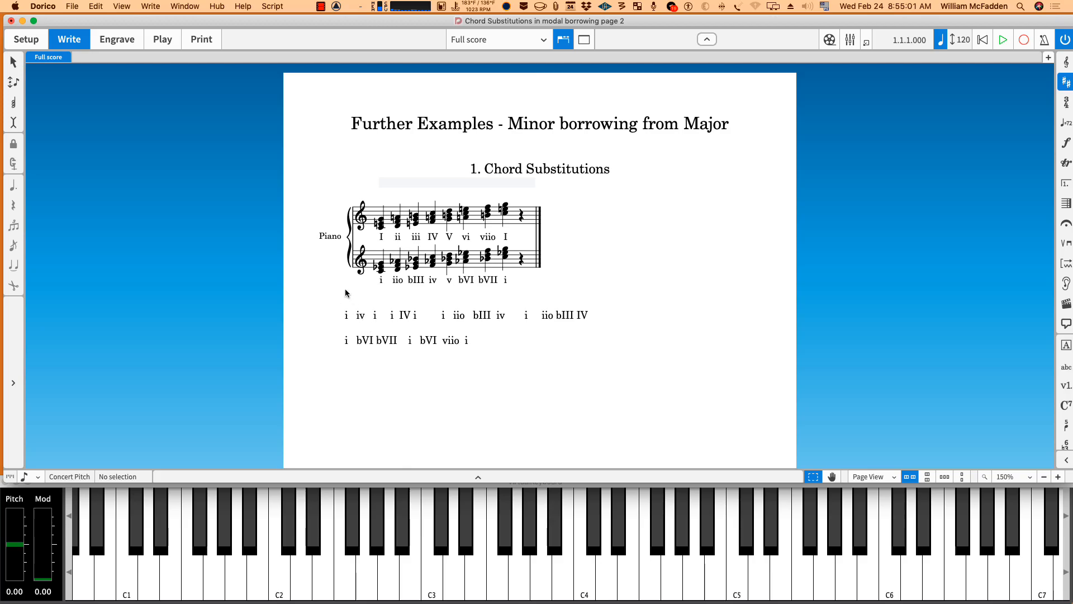
pyautogui.moveTo(323, 281)
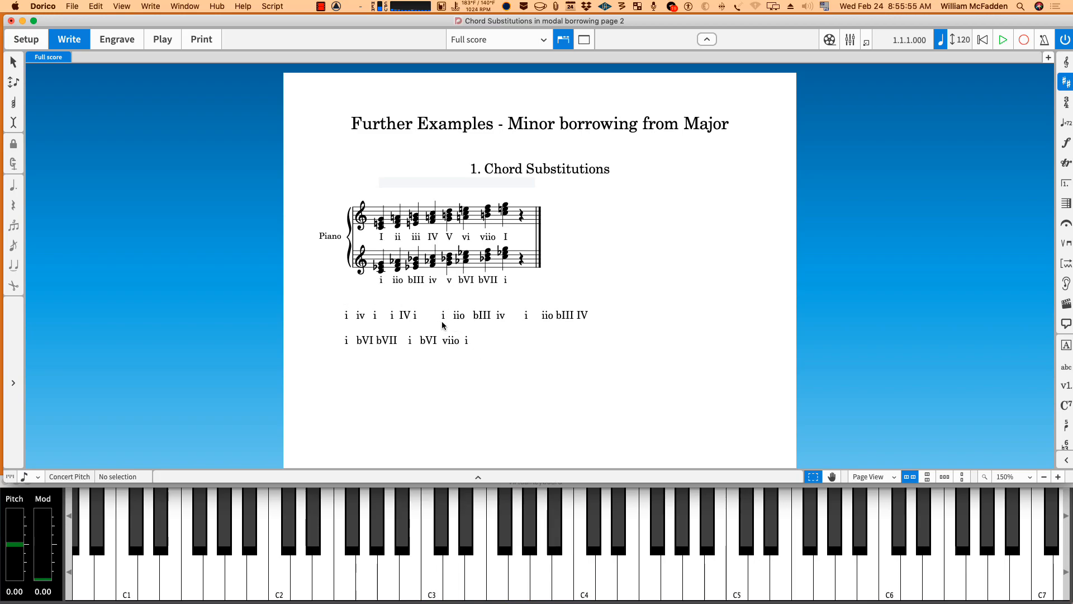
pyautogui.moveTo(480, 323)
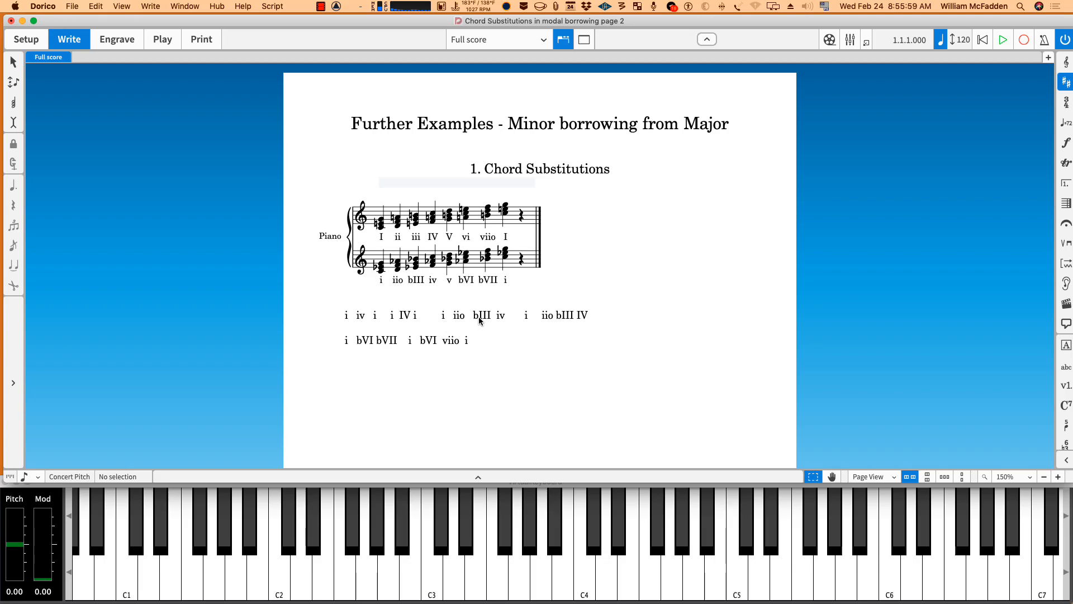
pyautogui.moveTo(500, 320)
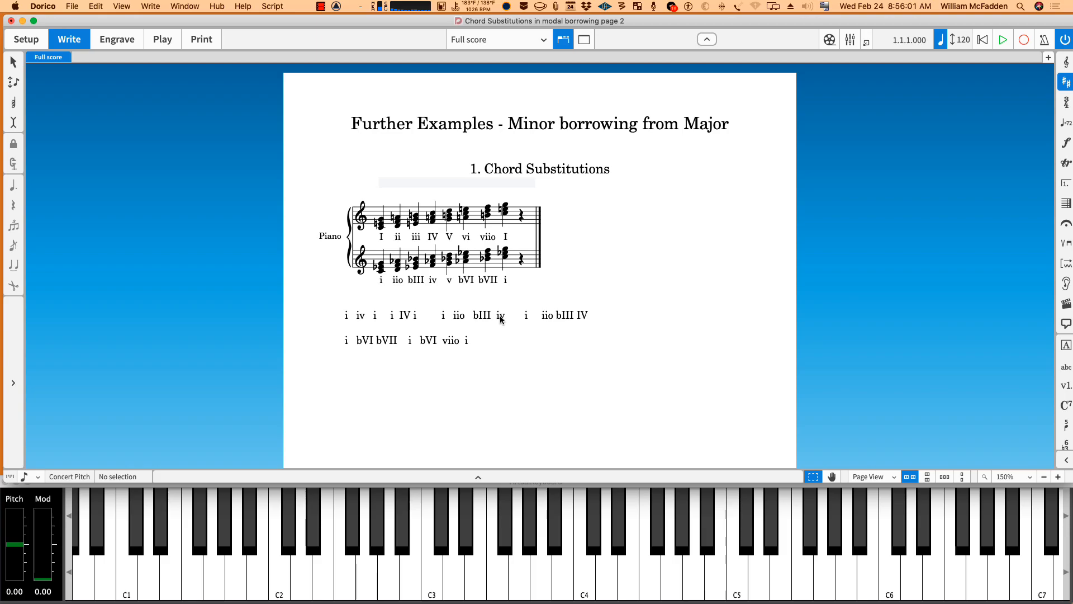
pyautogui.moveTo(500, 322)
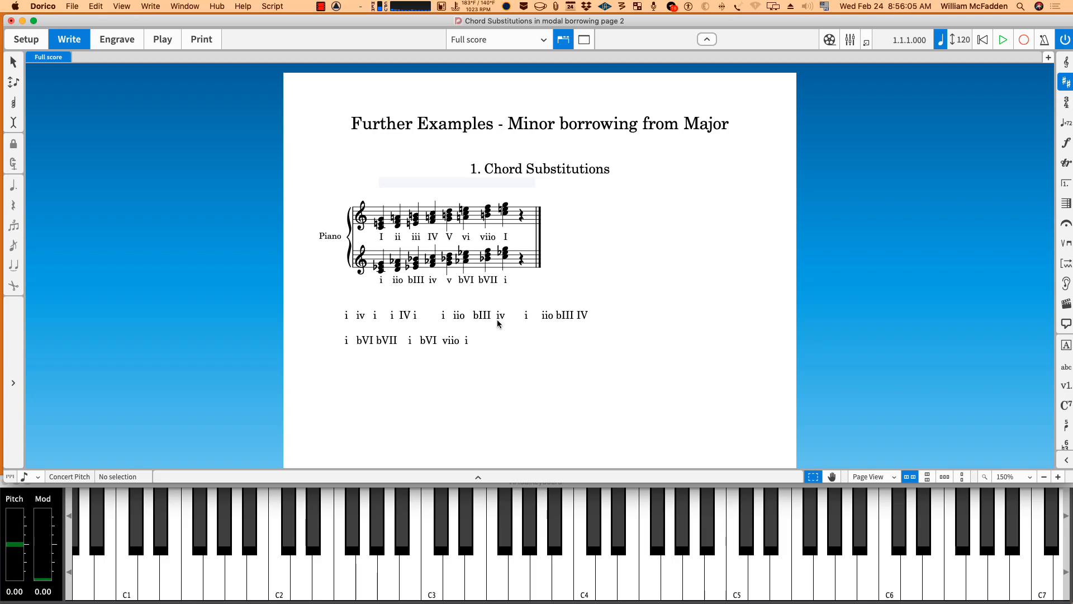
pyautogui.moveTo(525, 322)
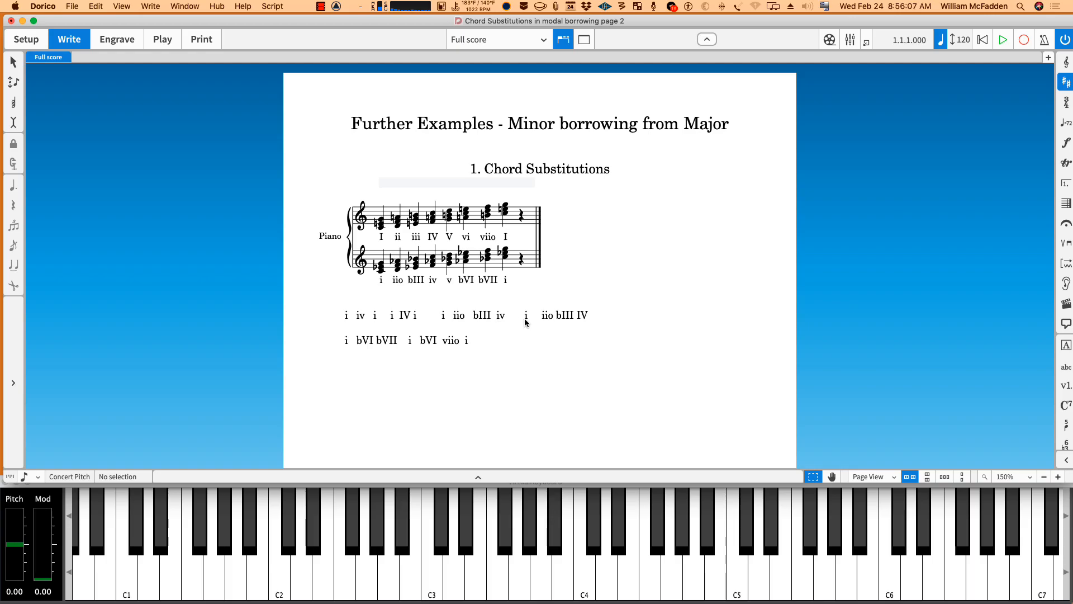
pyautogui.moveTo(559, 322)
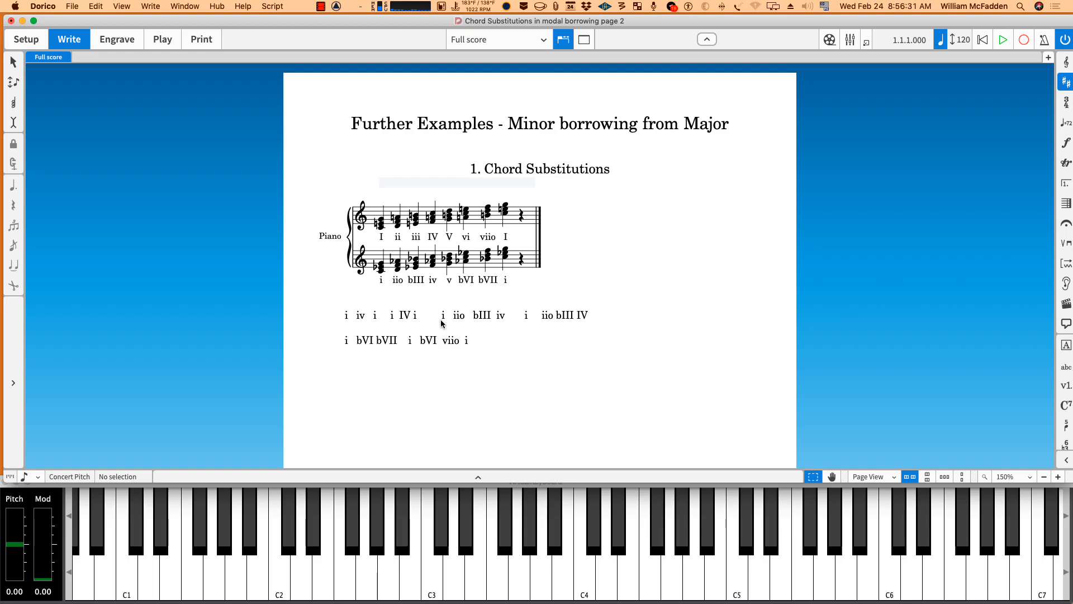
pyautogui.click(617, 521)
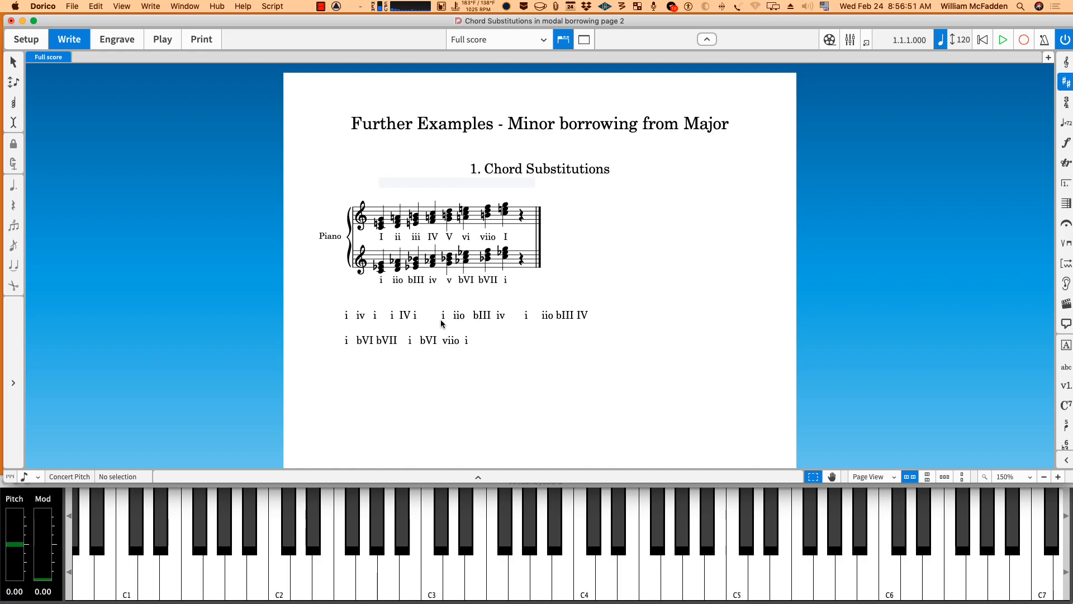
pyautogui.moveTo(342, 353)
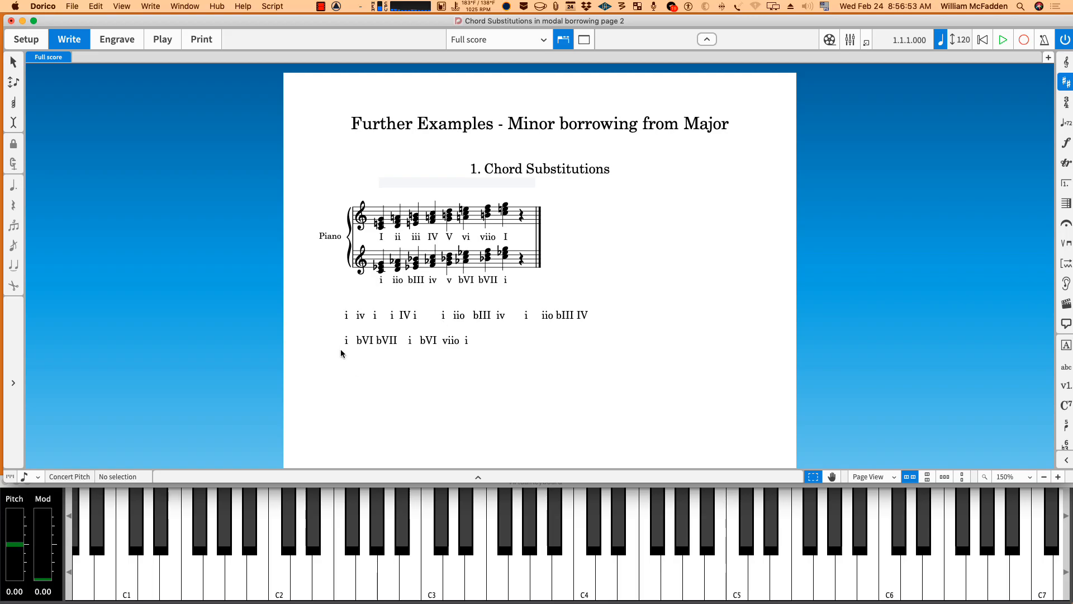
pyautogui.moveTo(347, 355)
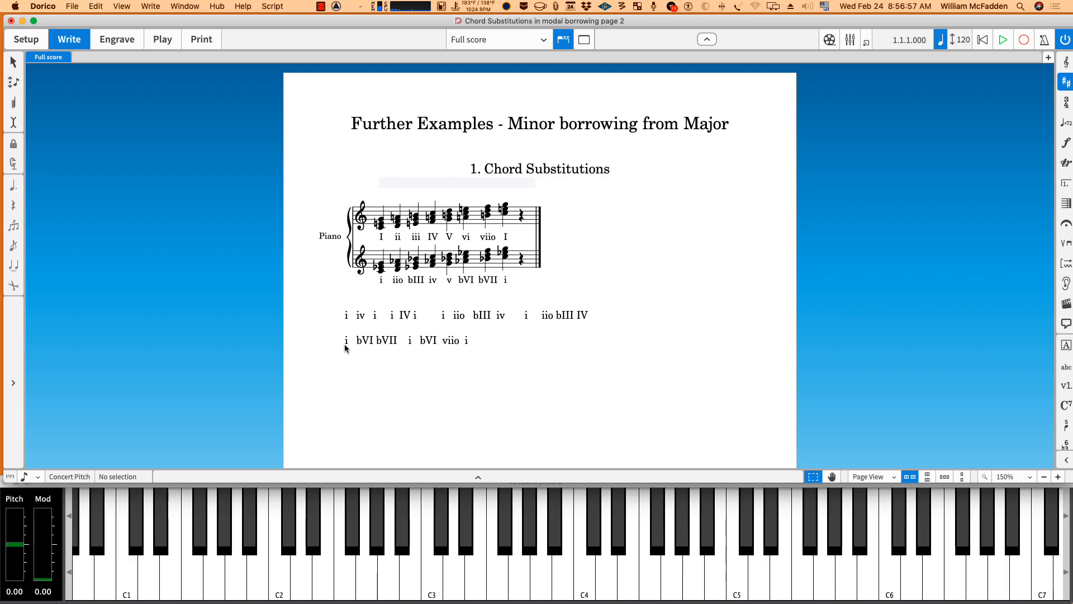
pyautogui.moveTo(392, 343)
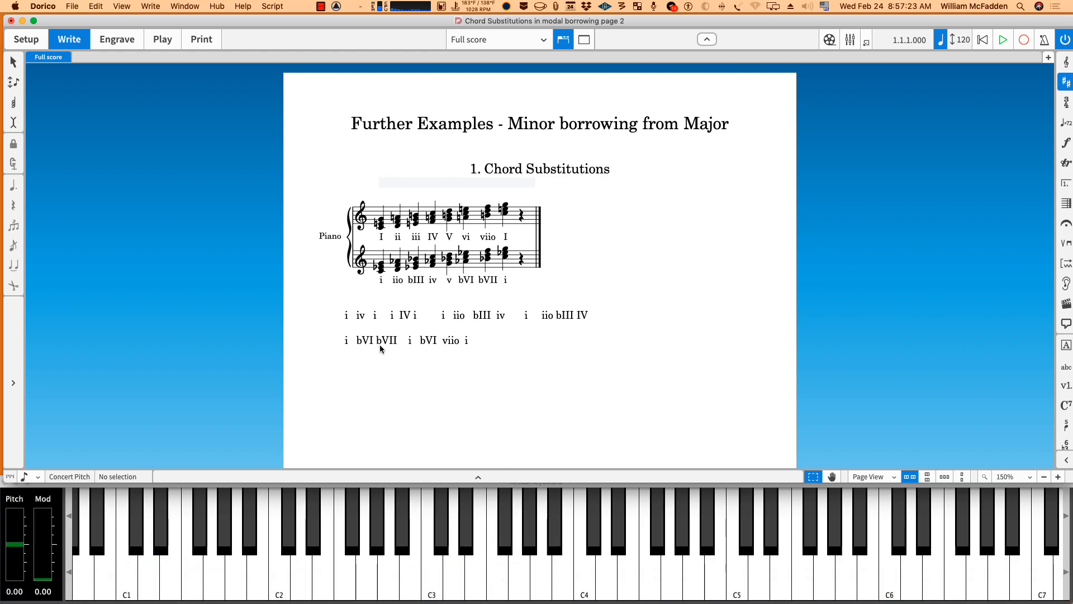
pyautogui.moveTo(452, 350)
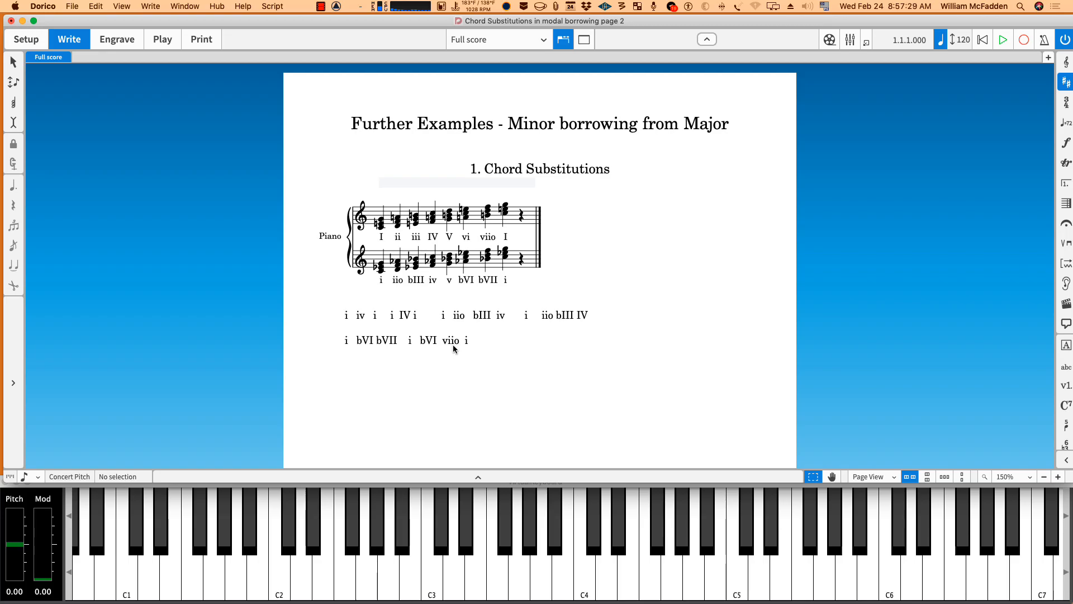
pyautogui.moveTo(454, 356)
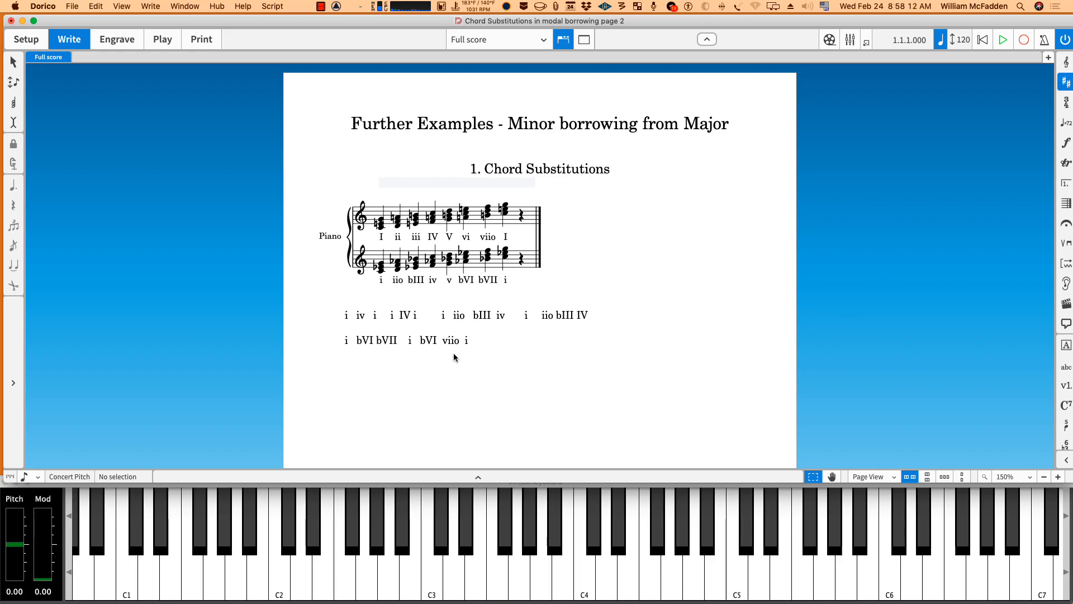
pyautogui.moveTo(387, 345)
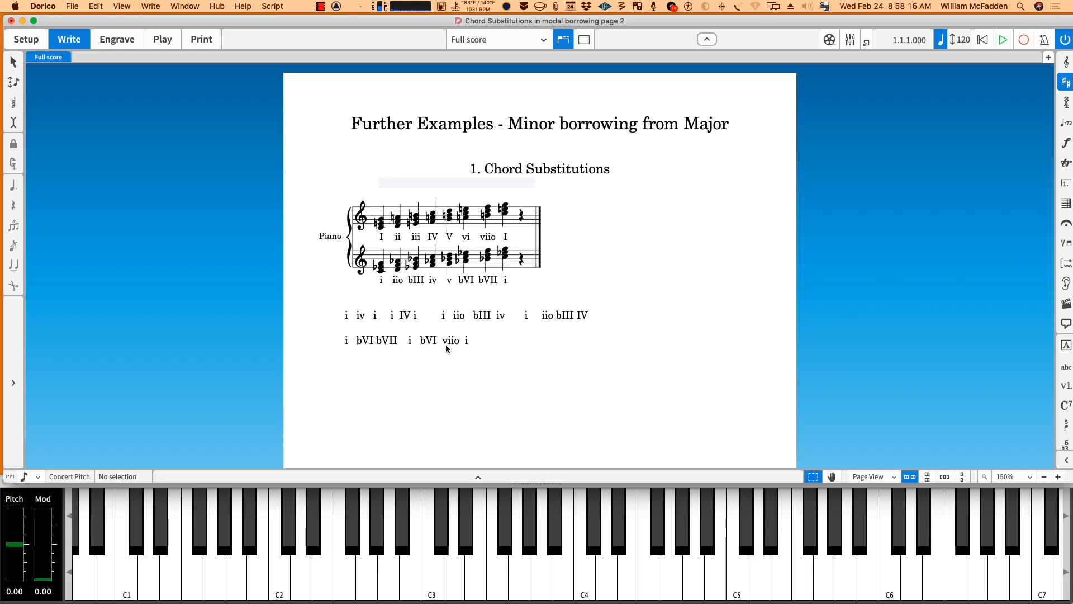
pyautogui.moveTo(454, 348)
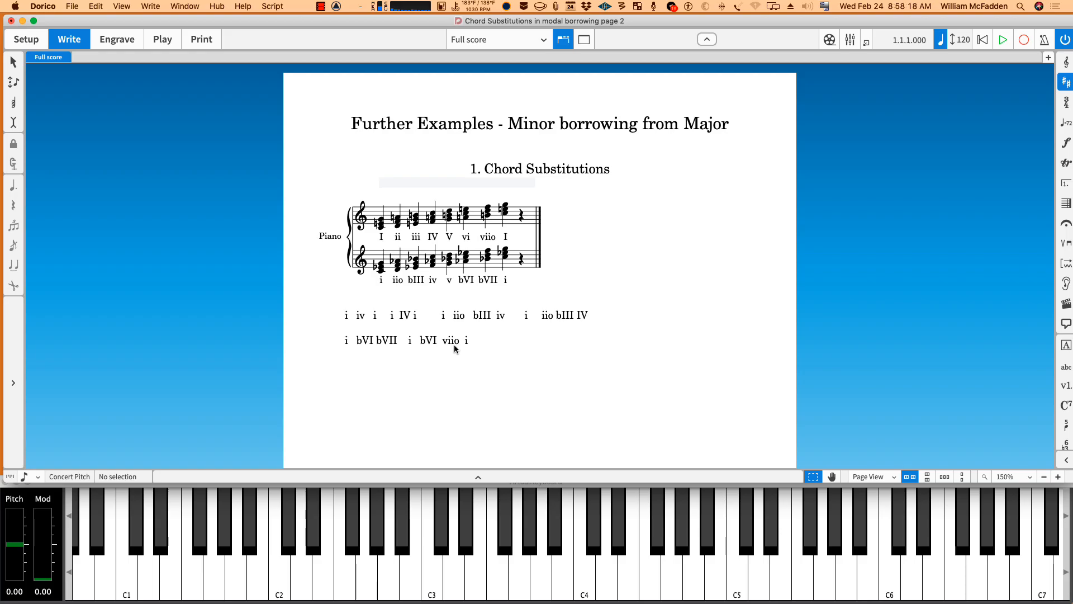
pyautogui.moveTo(477, 349)
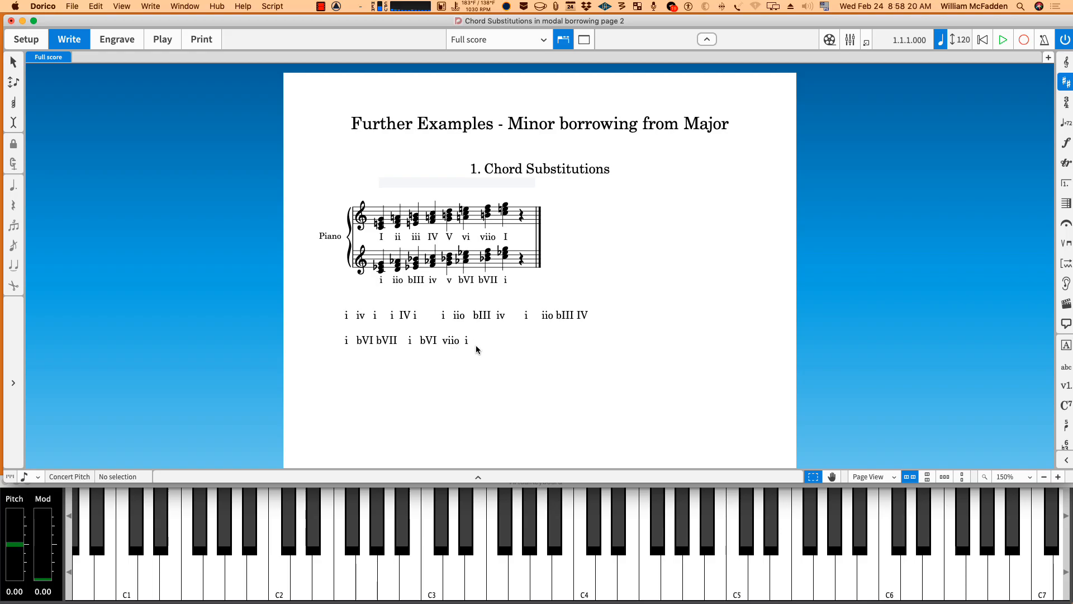
pyautogui.moveTo(383, 236)
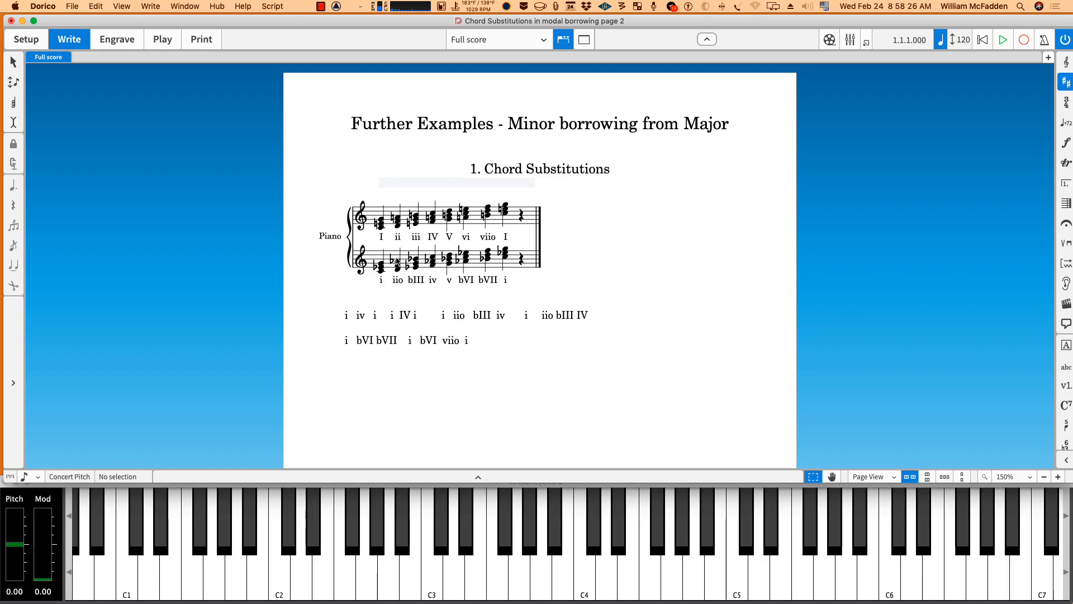
pyautogui.moveTo(583, 226)
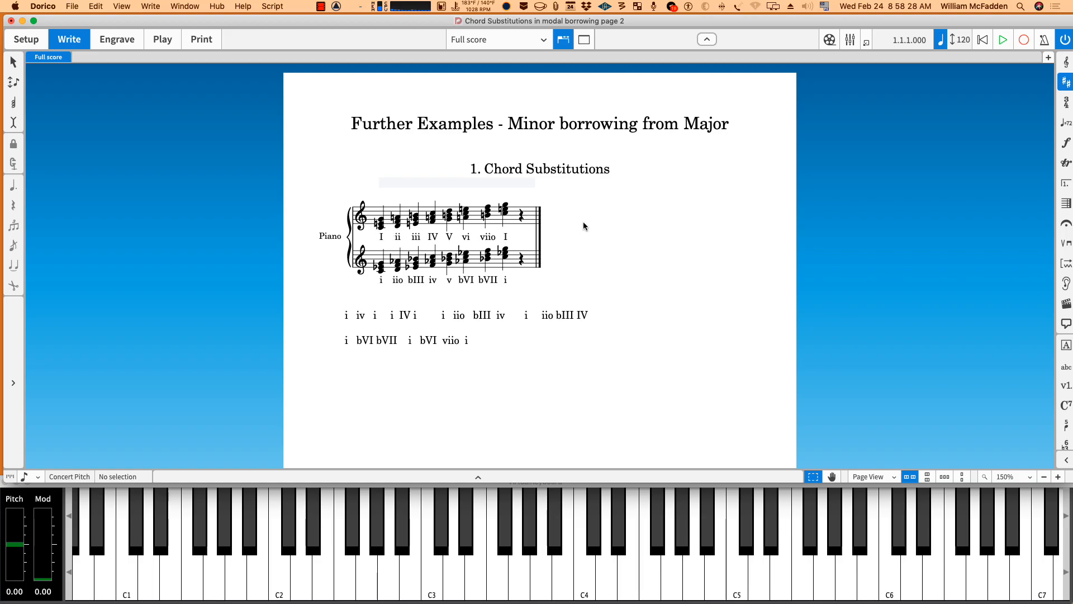
pyautogui.moveTo(466, 179)
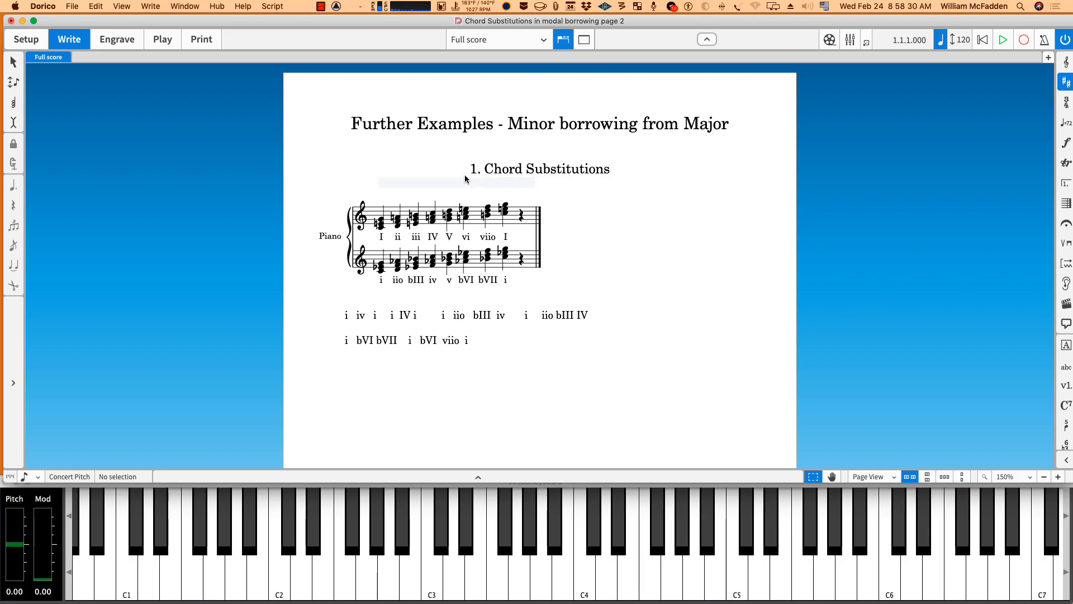
pyautogui.moveTo(445, 199)
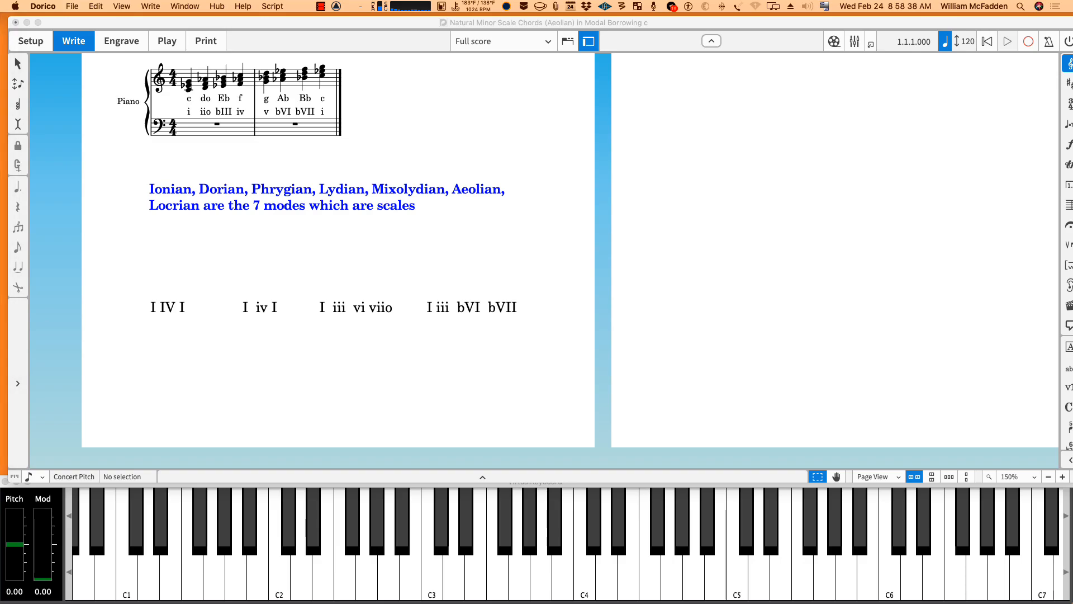
pyautogui.moveTo(213, 195)
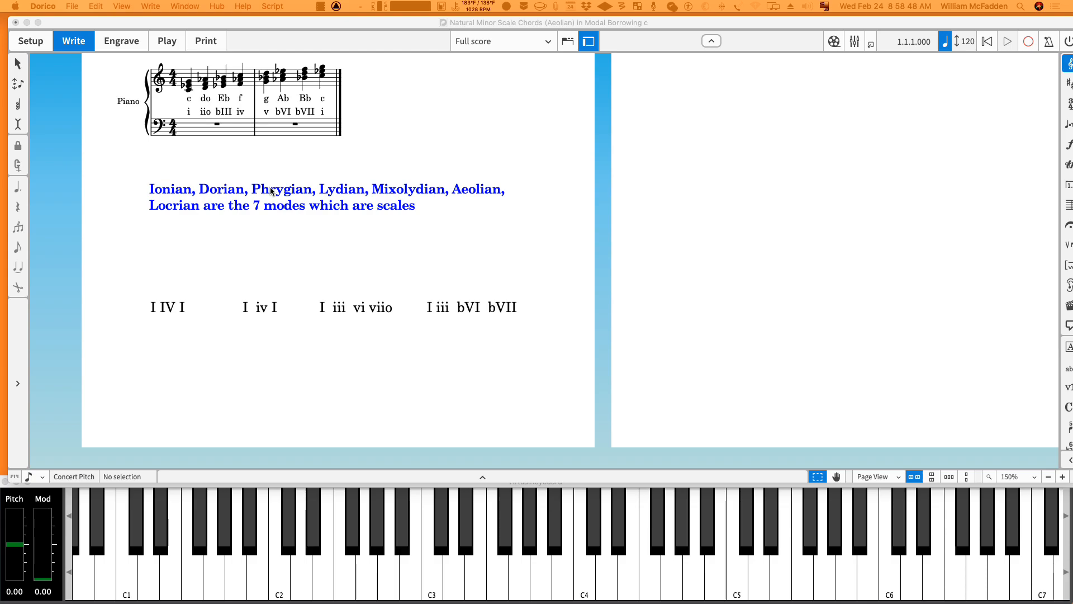
pyautogui.moveTo(336, 192)
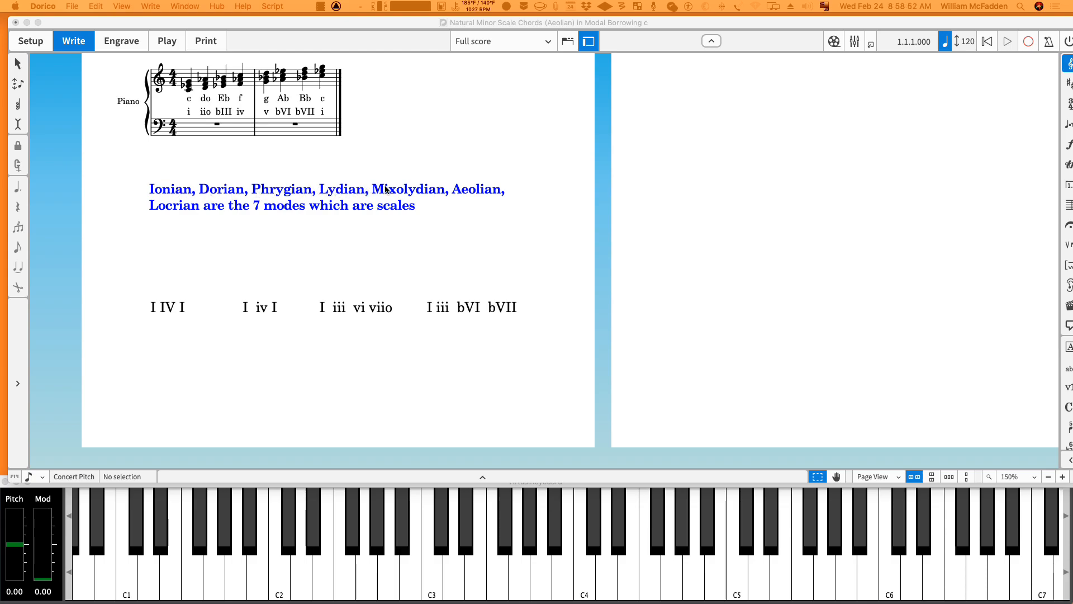
pyautogui.moveTo(446, 202)
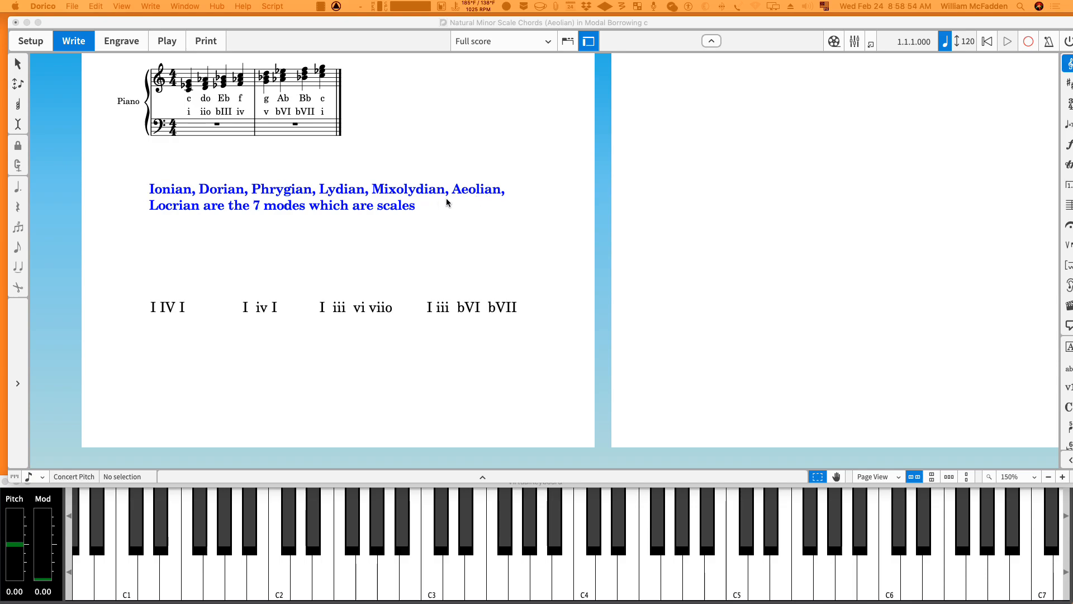
pyautogui.moveTo(484, 194)
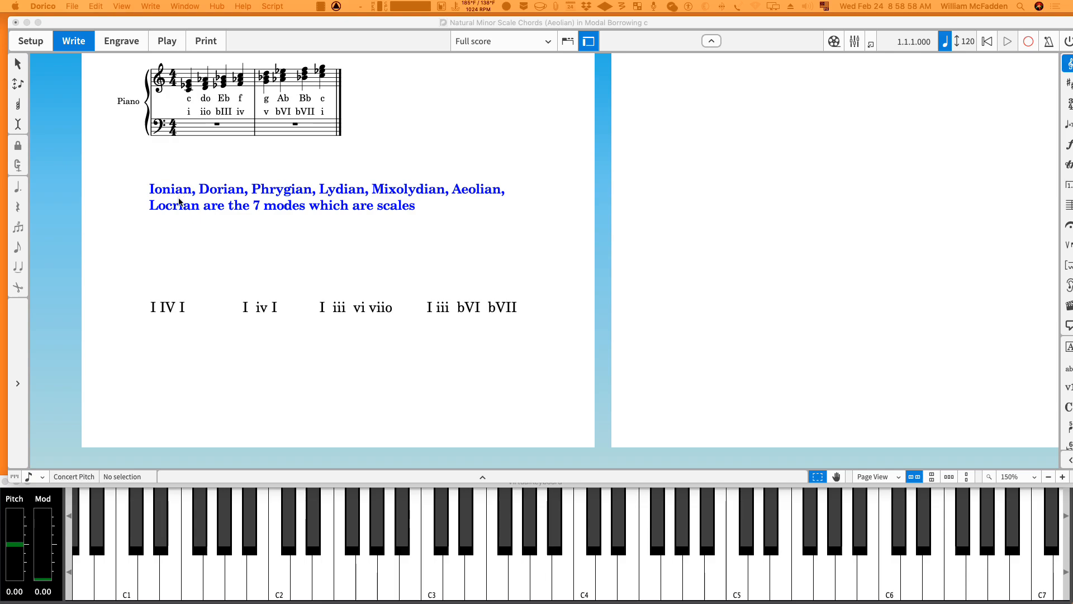
pyautogui.moveTo(175, 220)
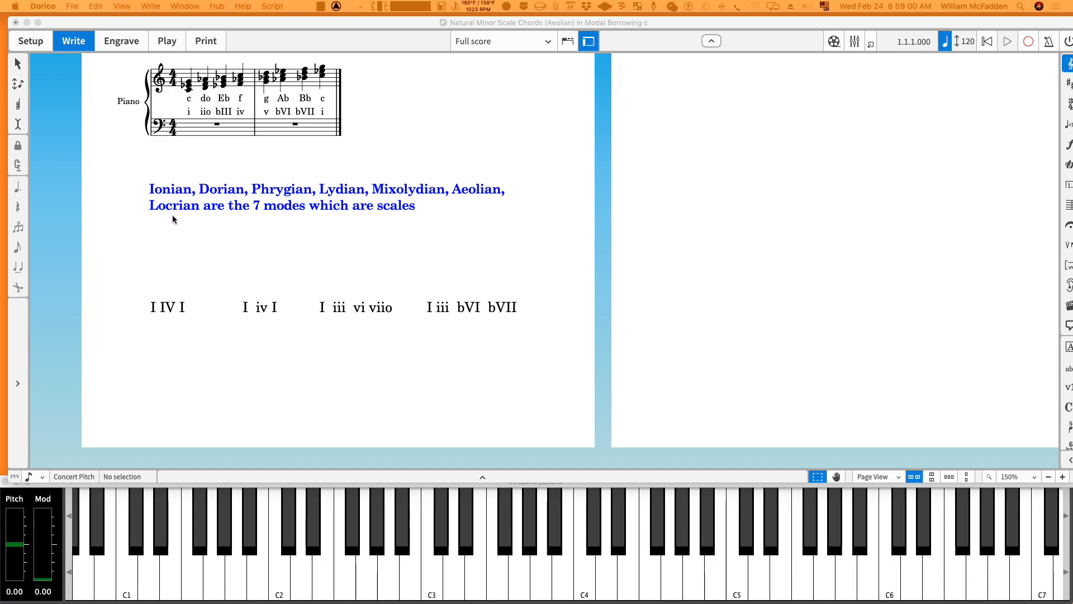
pyautogui.moveTo(335, 257)
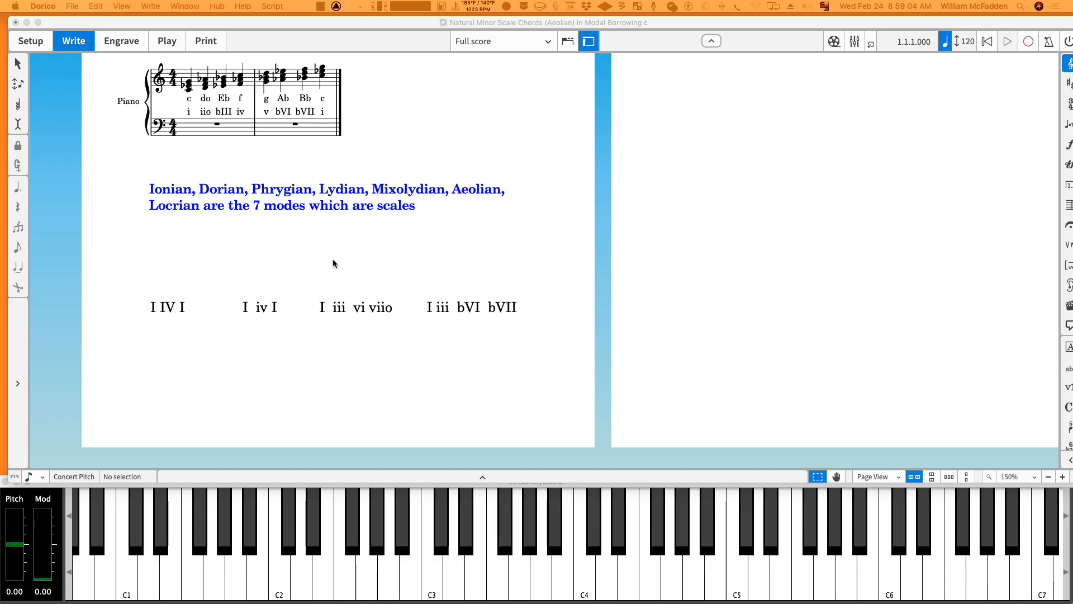
pyautogui.moveTo(338, 258)
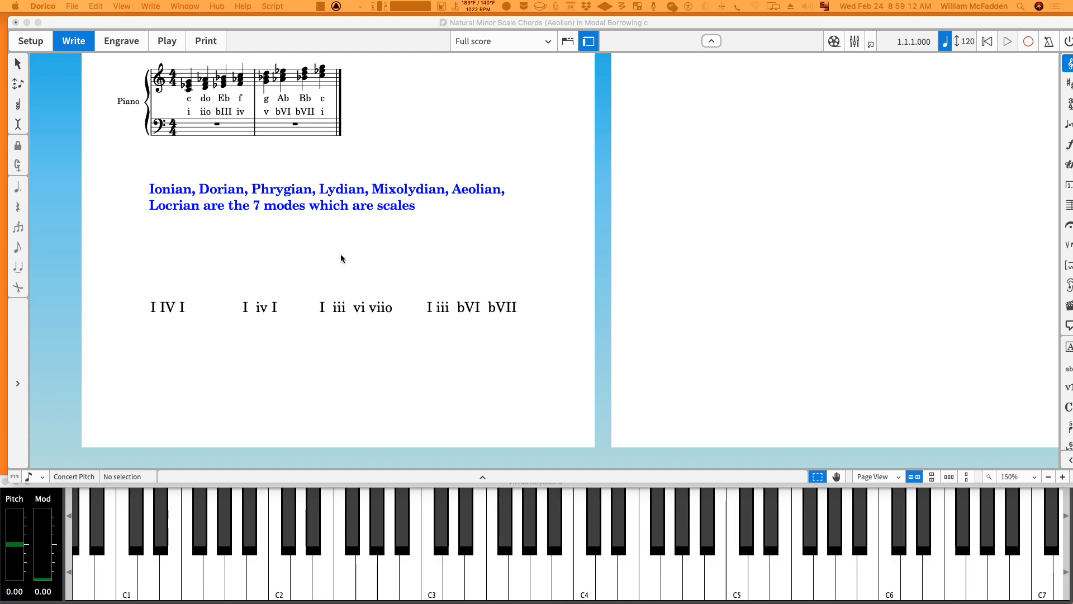
pyautogui.moveTo(355, 253)
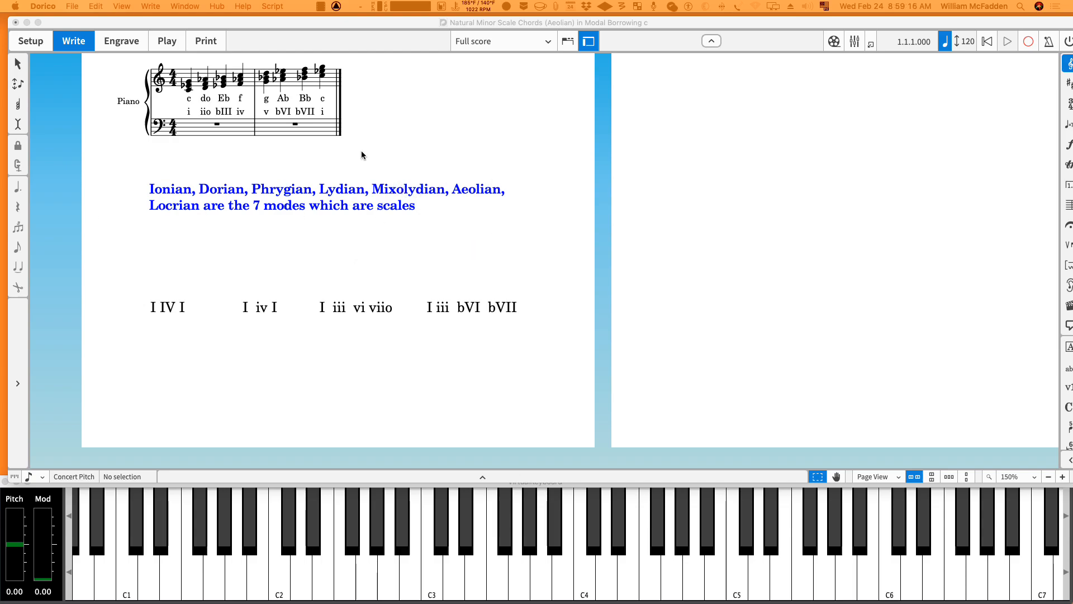
pyautogui.moveTo(264, 255)
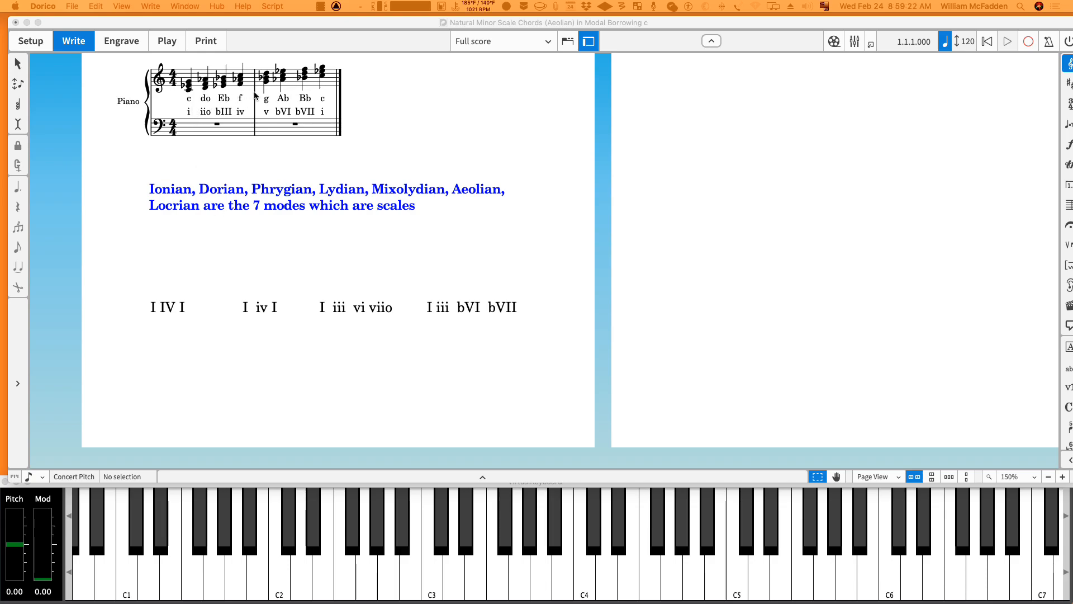
pyautogui.moveTo(287, 164)
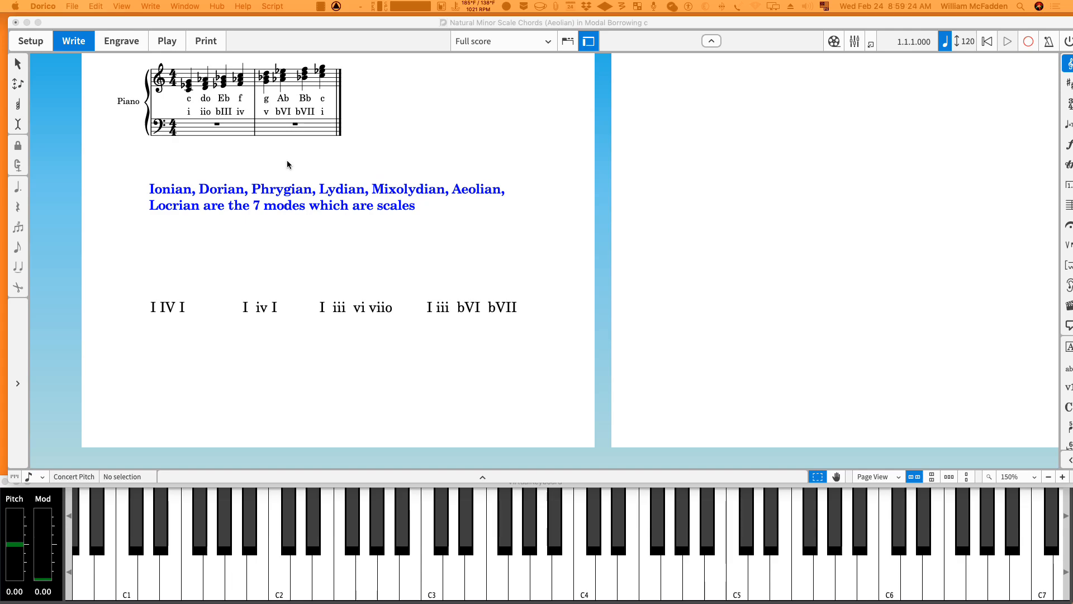
pyautogui.moveTo(334, 251)
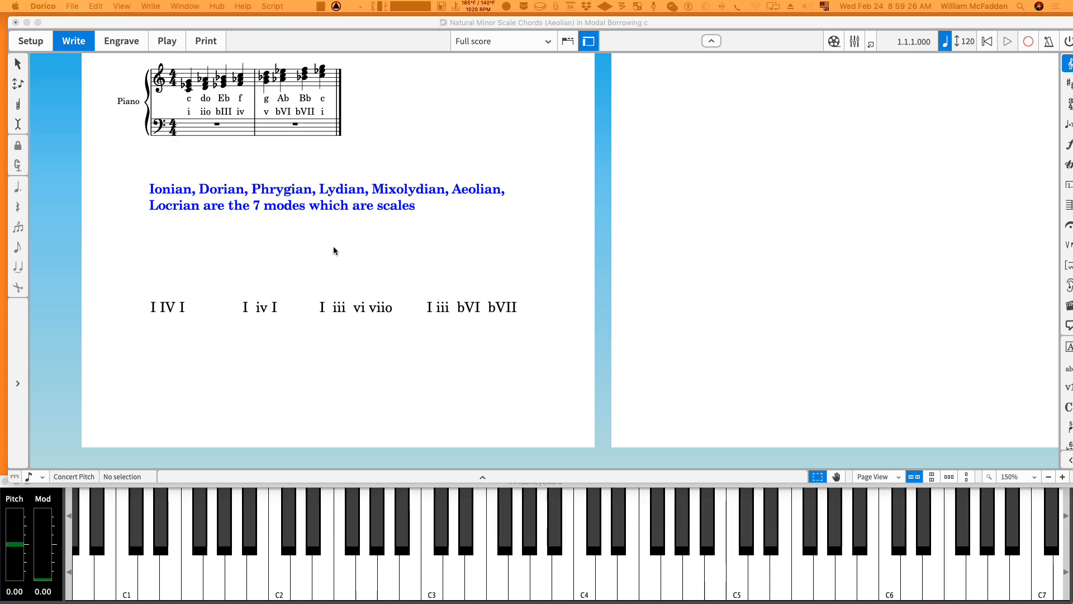
pyautogui.moveTo(366, 258)
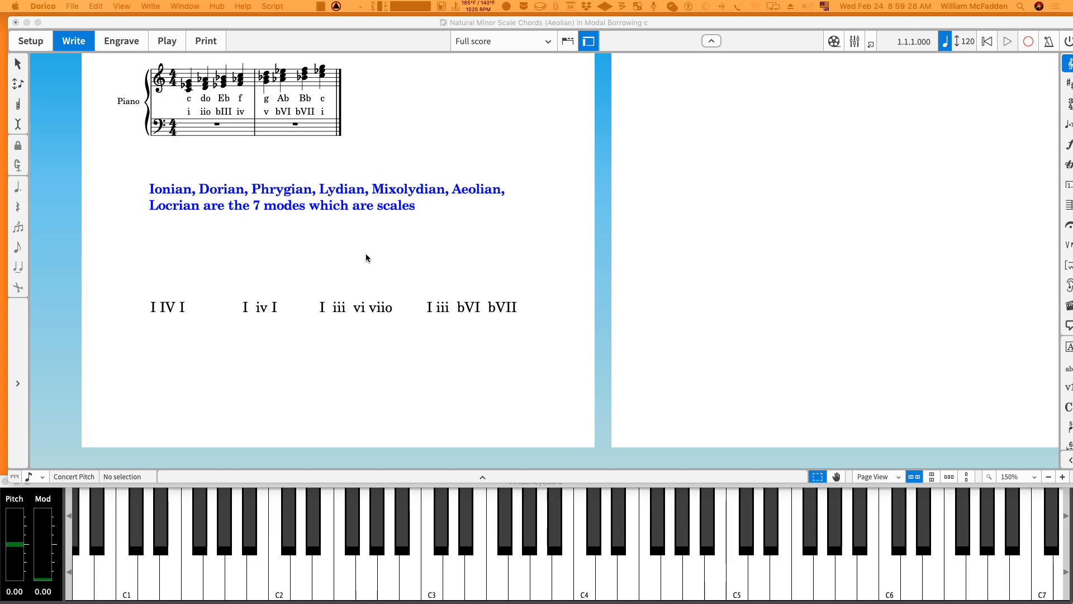
pyautogui.moveTo(357, 257)
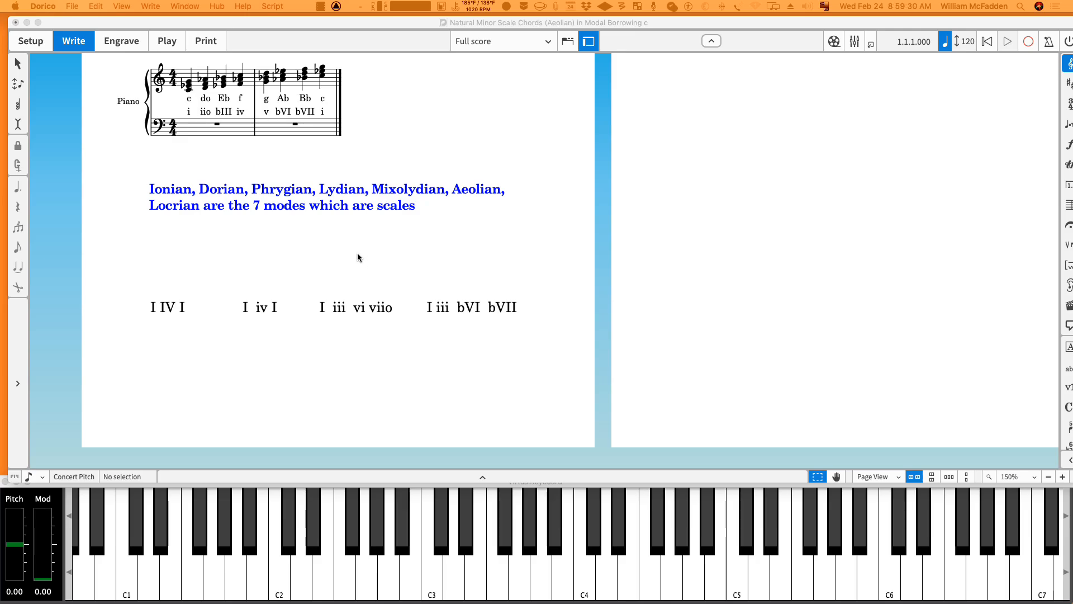